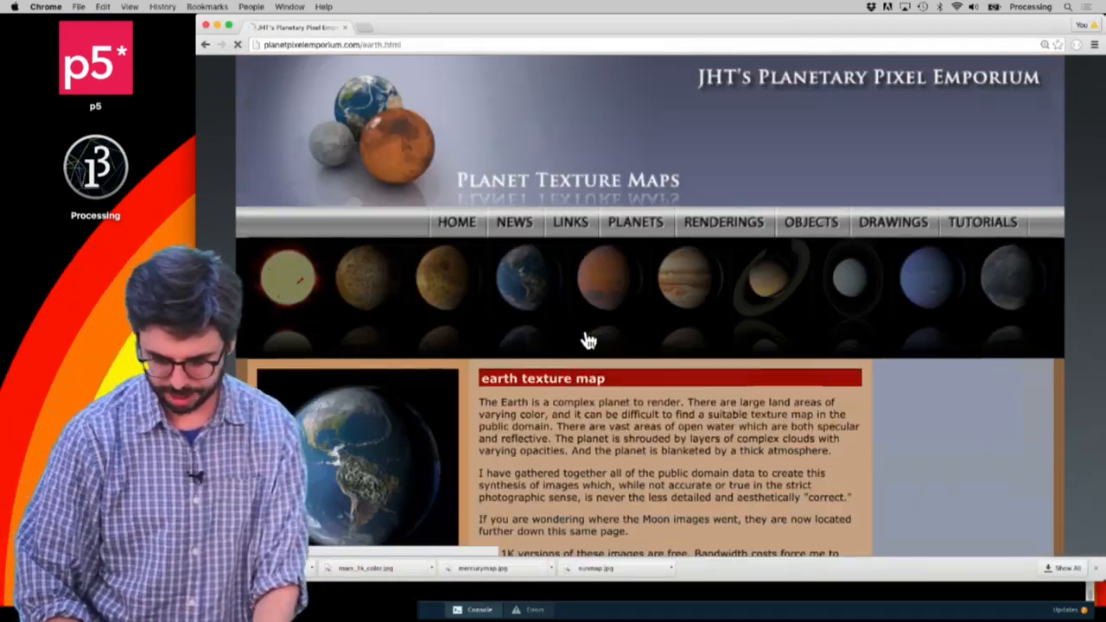
# - Browse the Earth color map on the Planetary Pixel Emporium page
pyautogui.scroll(-3)
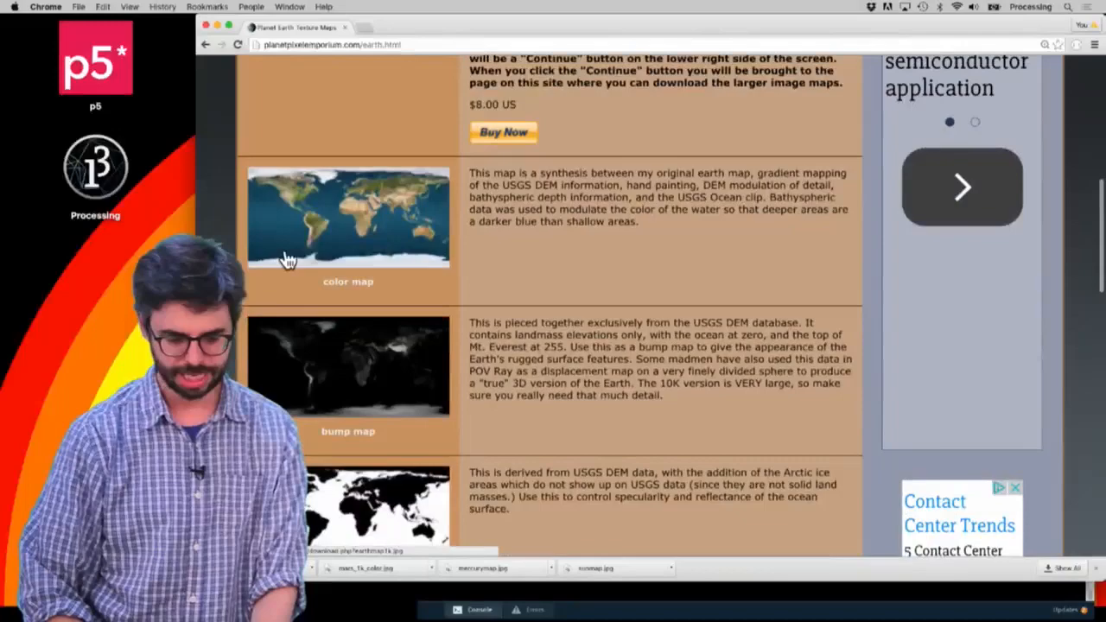
pyautogui.scroll(3)
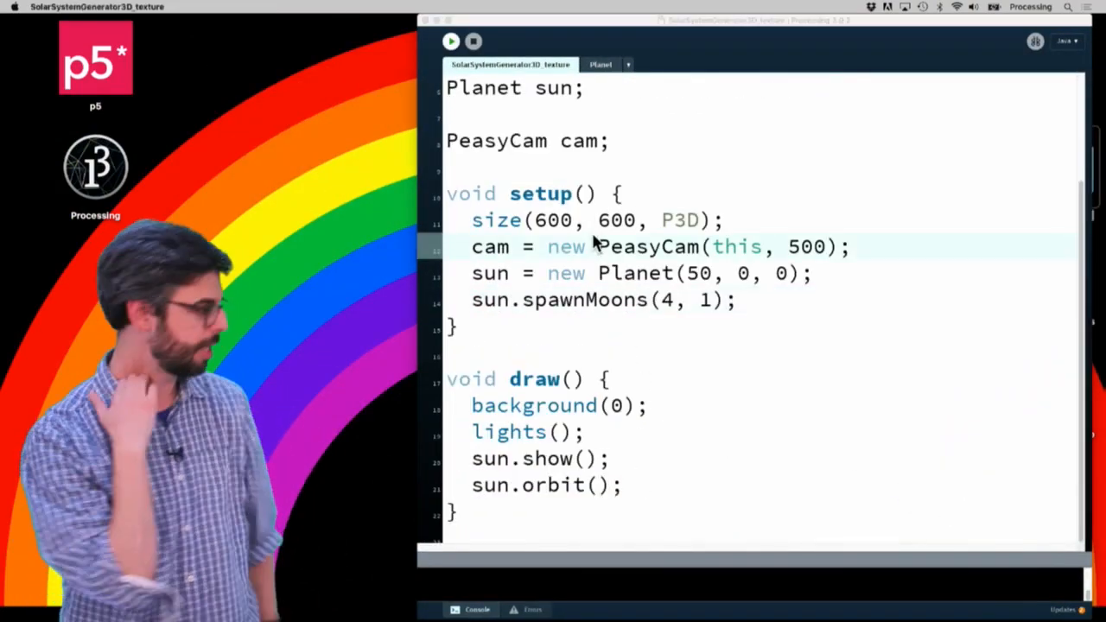
# - Show the sketch folder in Finder with its data folder of planet textures
pyautogui.click(450, 41)
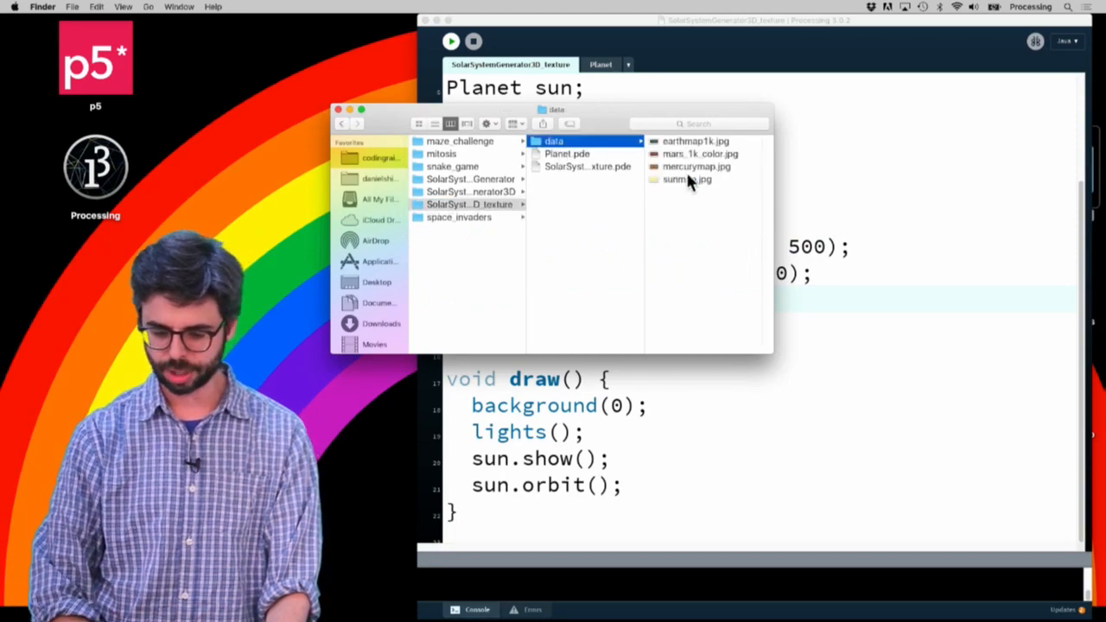
# - Rename earthmap1k.jpg to earth.jpg and start renaming the Mars texture file
pyautogui.click(694, 141)
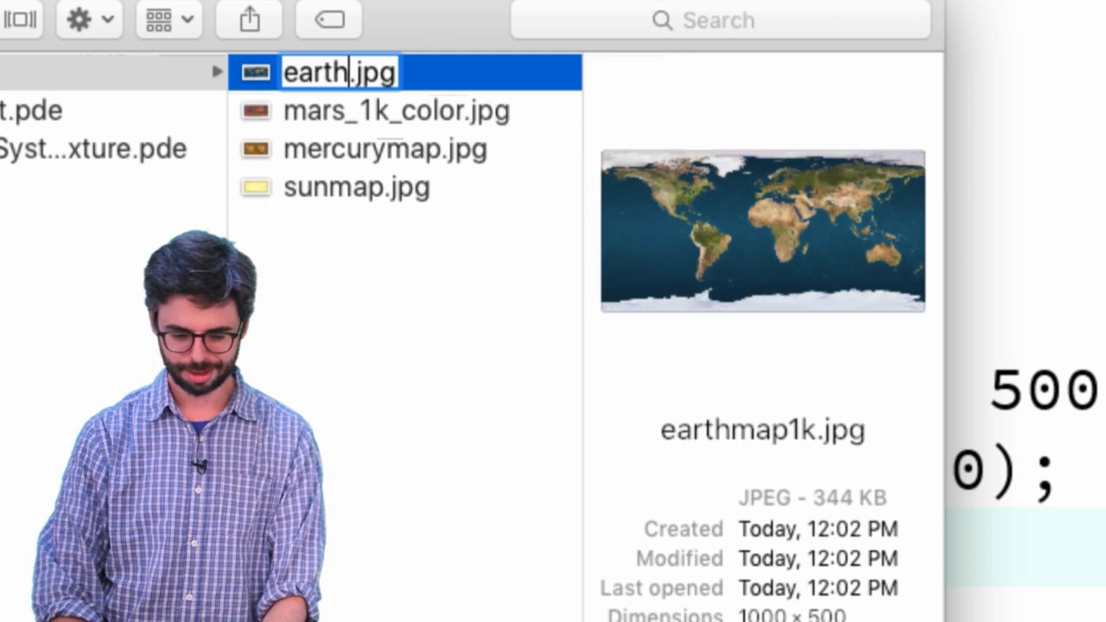
pyautogui.click(394, 111)
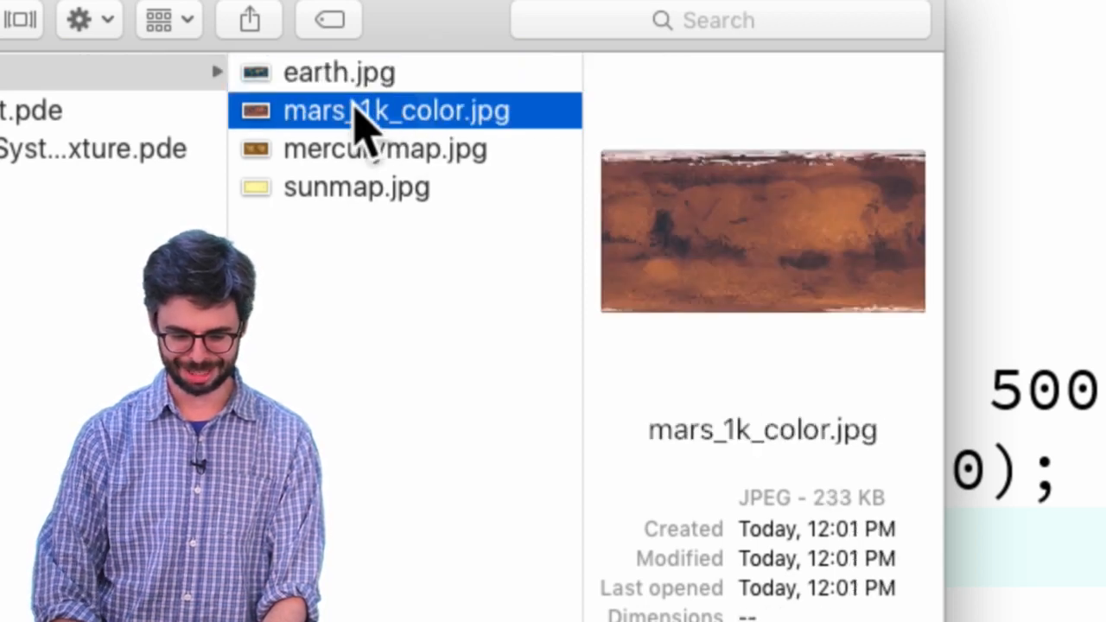
pyautogui.click(384, 149)
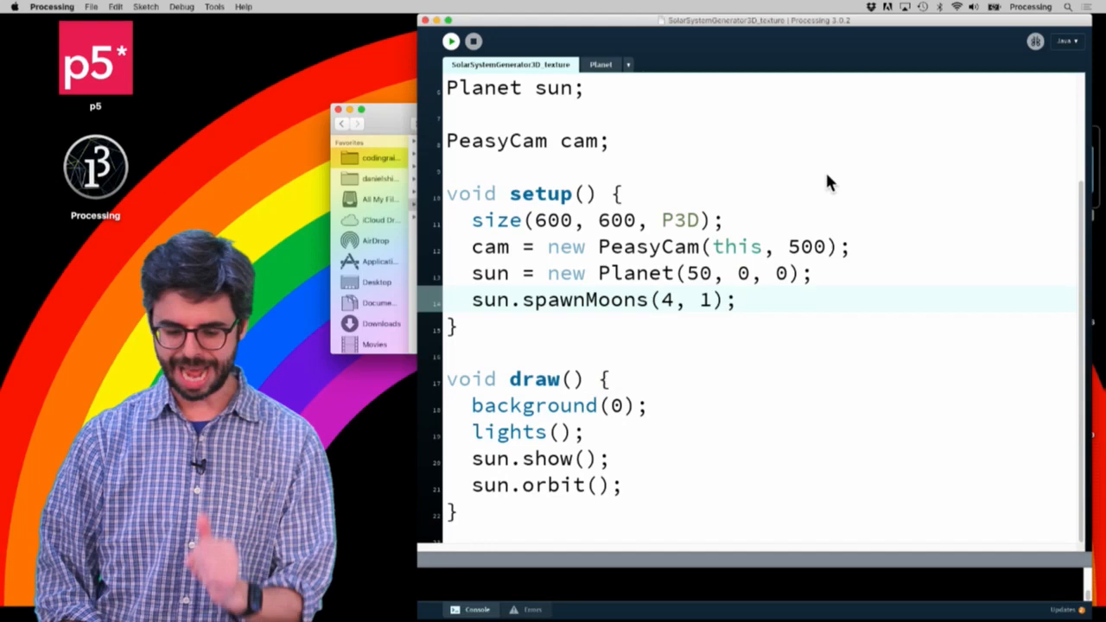
# - Declare PImage img above setup and load "sun.jpg" into it inside setup
pyautogui.write('PIm')
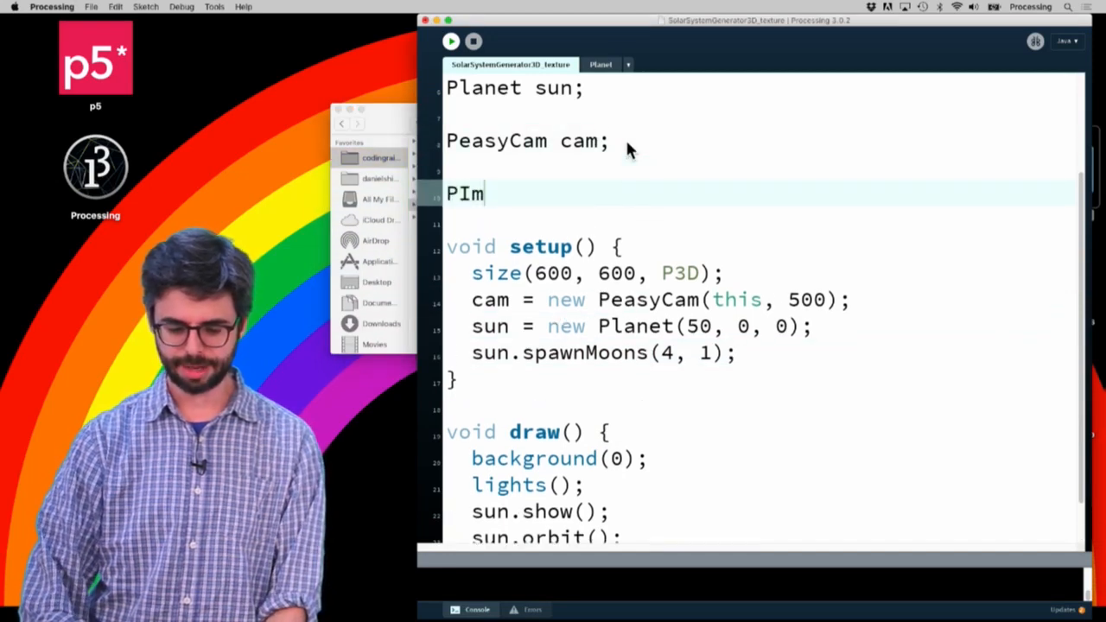
pyautogui.write('age img')
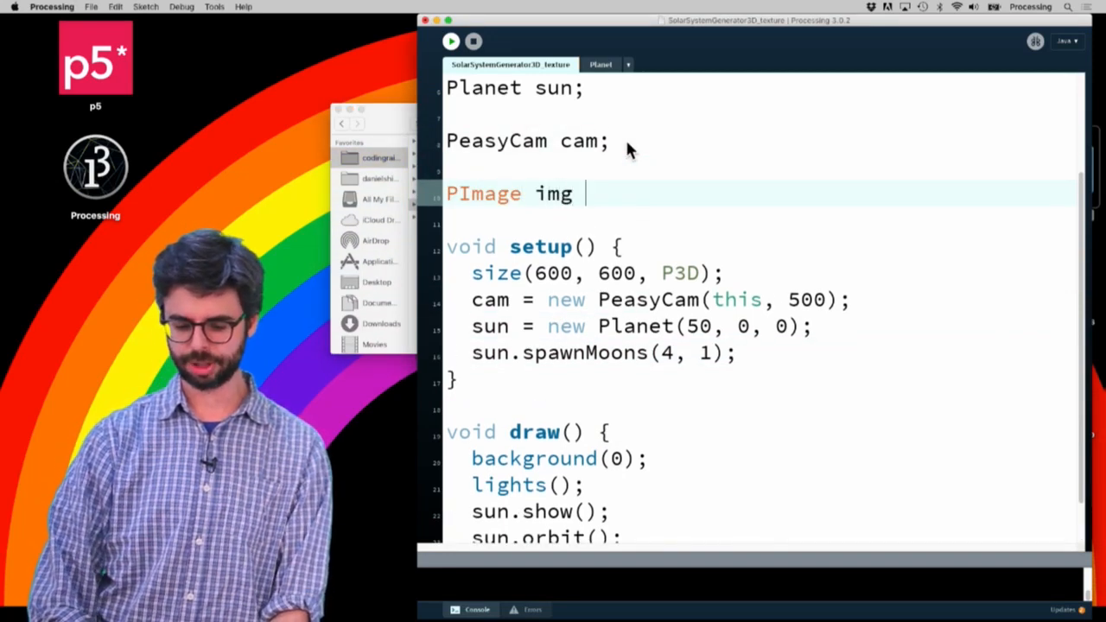
pyautogui.write(';')
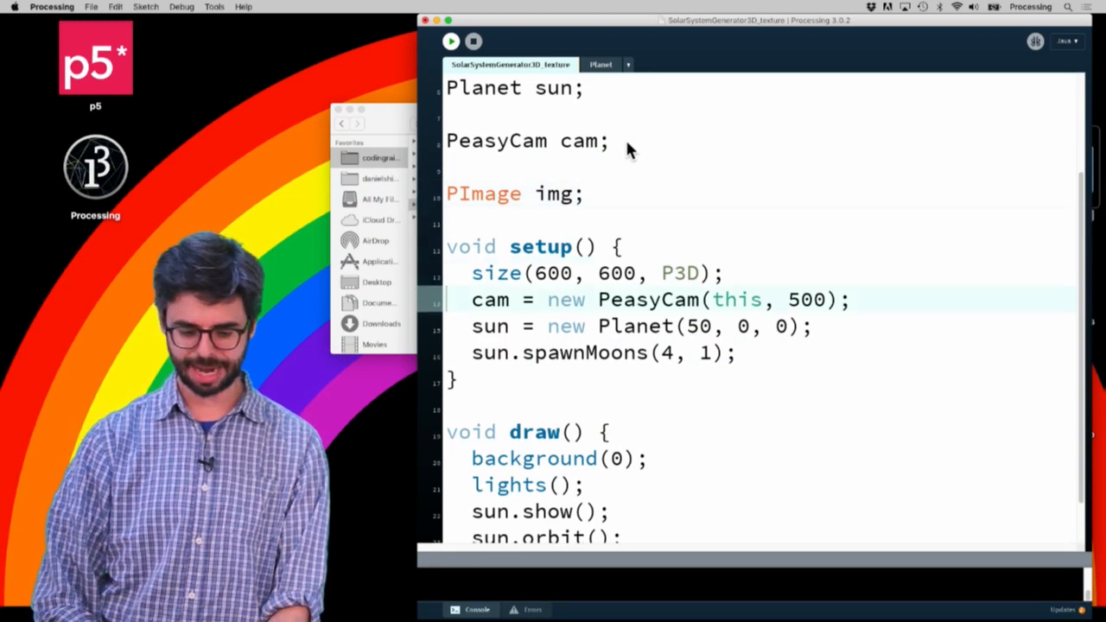
pyautogui.write('img = loadImage(')
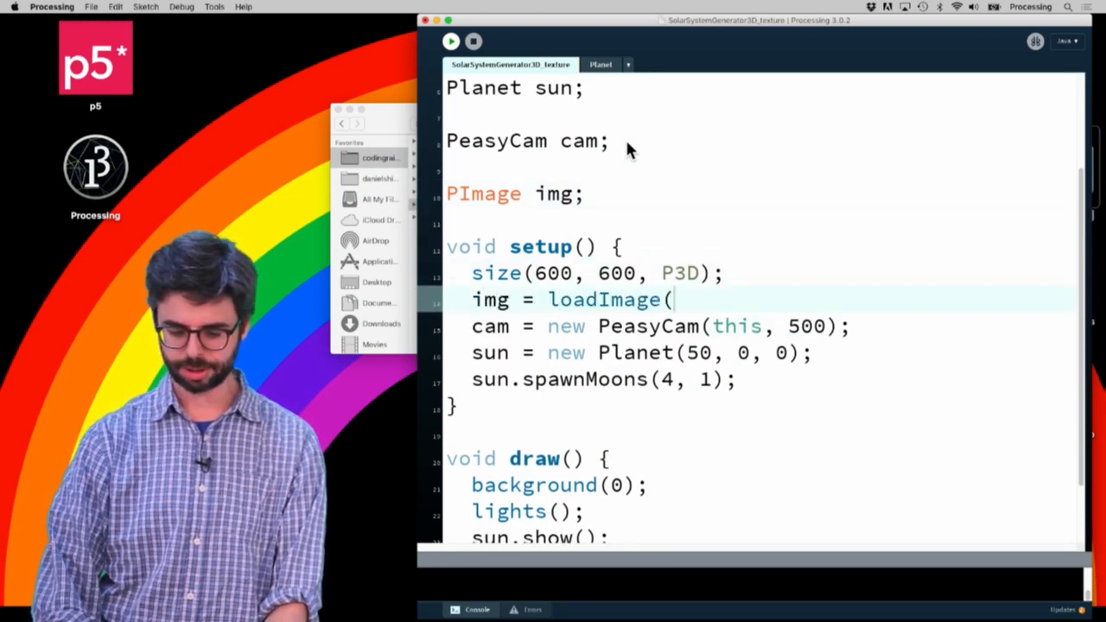
pyautogui.write('"sun.jp')
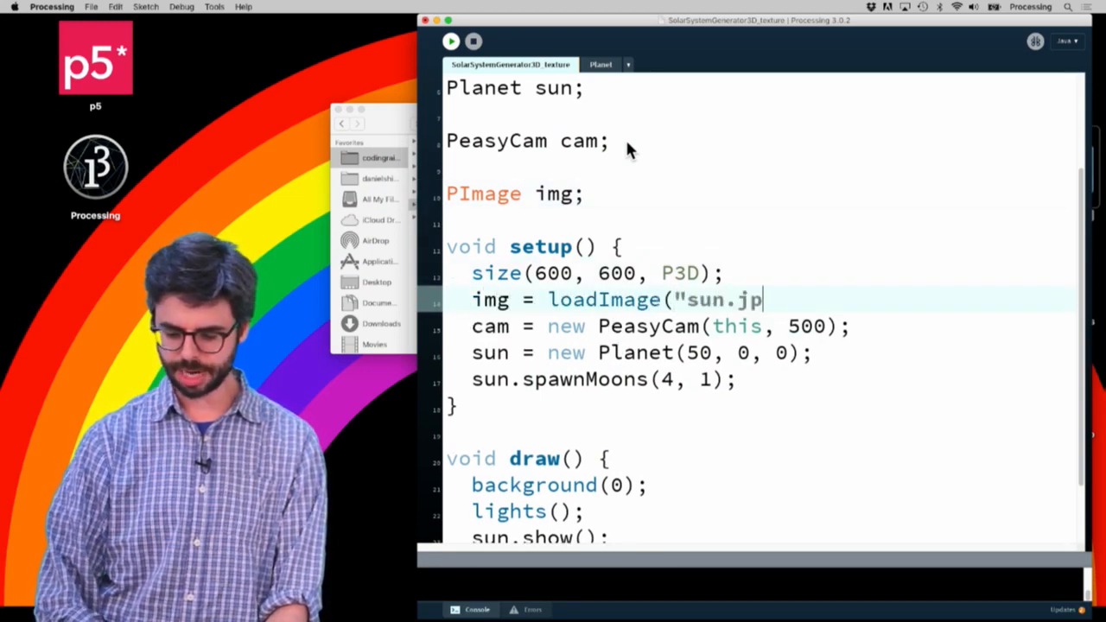
pyautogui.write('g");')
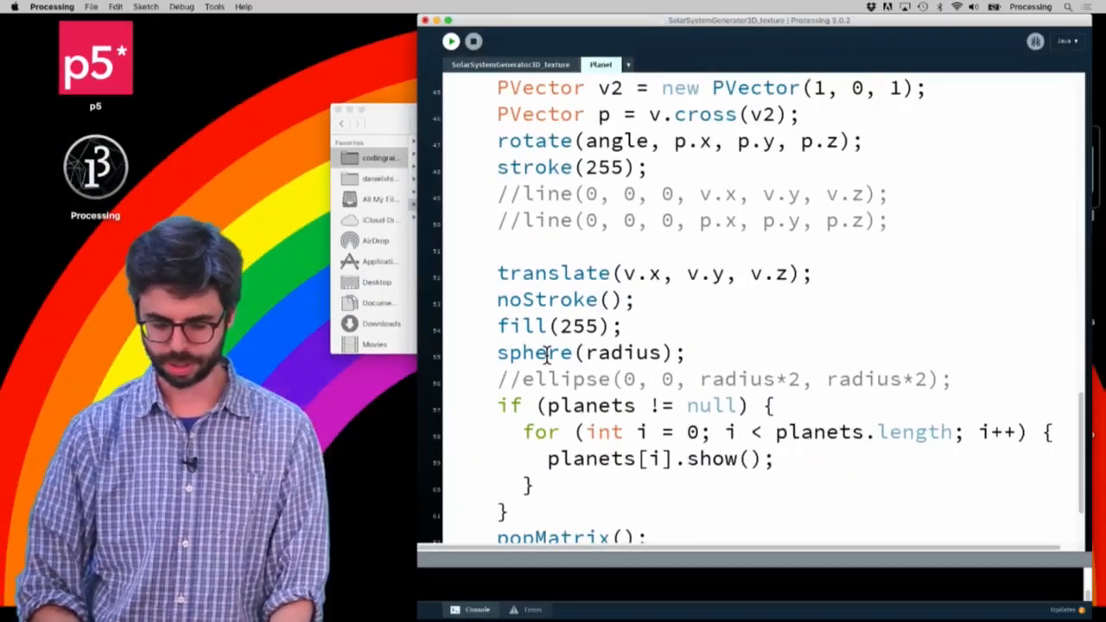
# - Add a PShape globe; field below the PVector v; declaration in the Planet class
pyautogui.scroll(3)
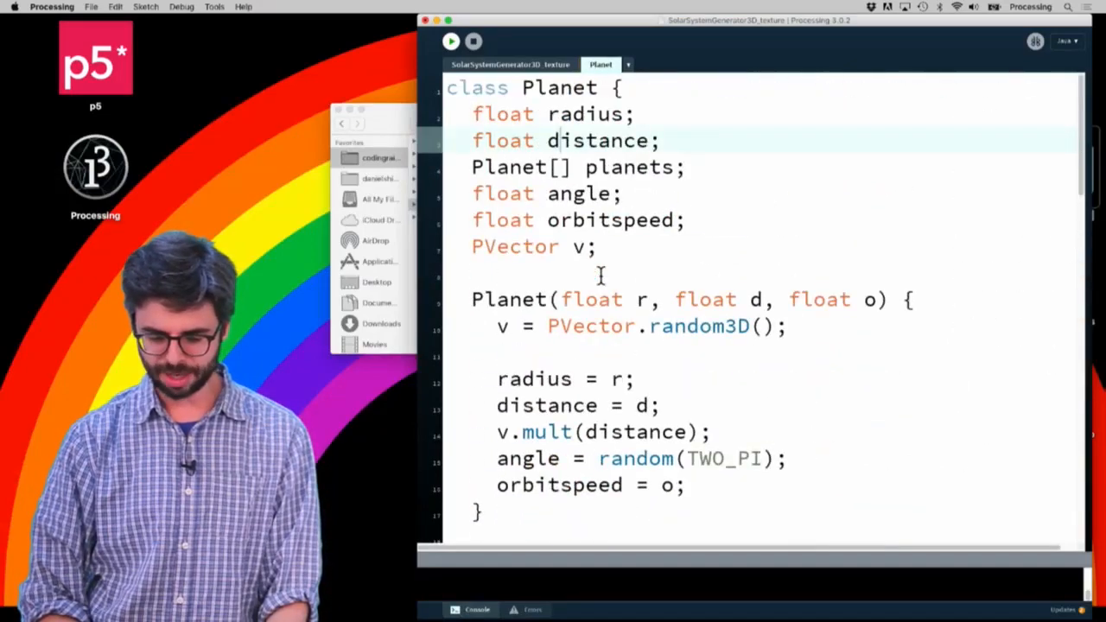
pyautogui.write('PShape')
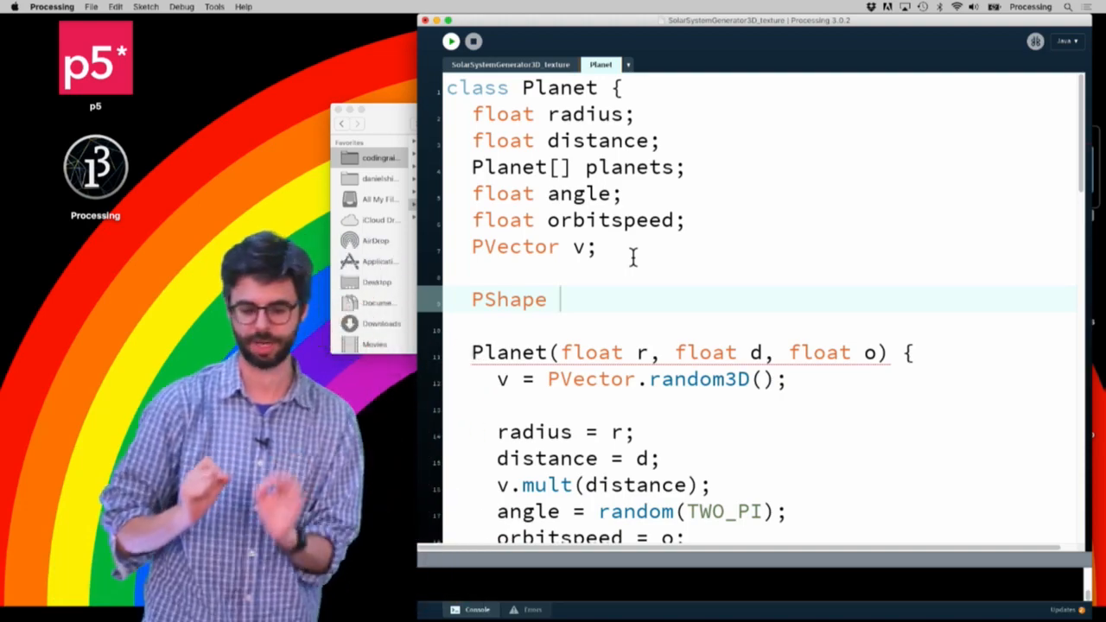
pyautogui.write('globe;')
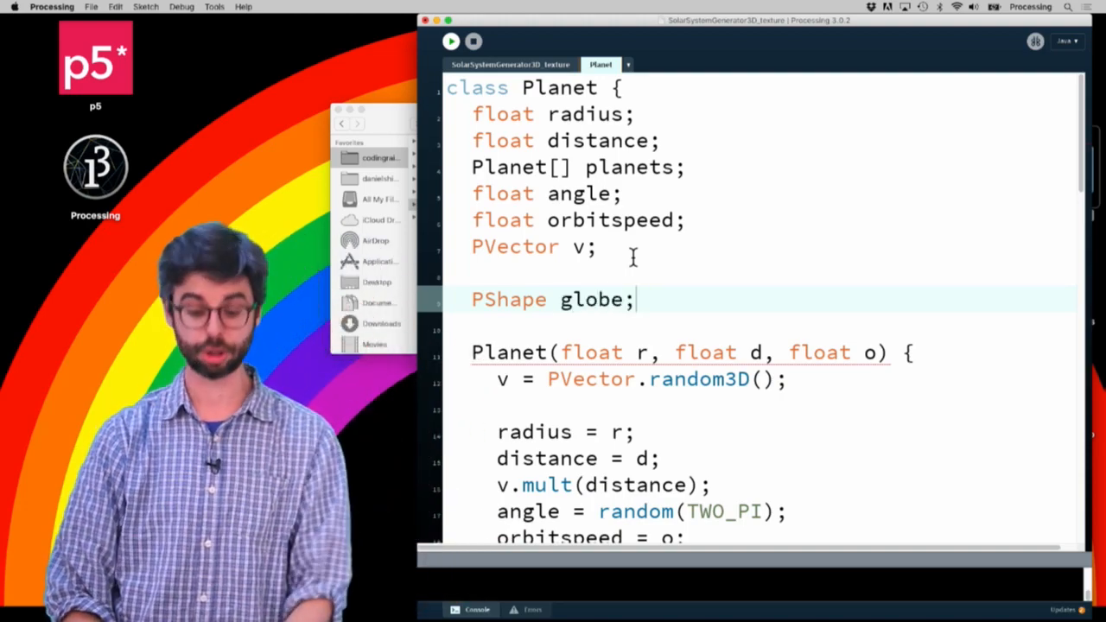
pyautogui.scroll(-3)
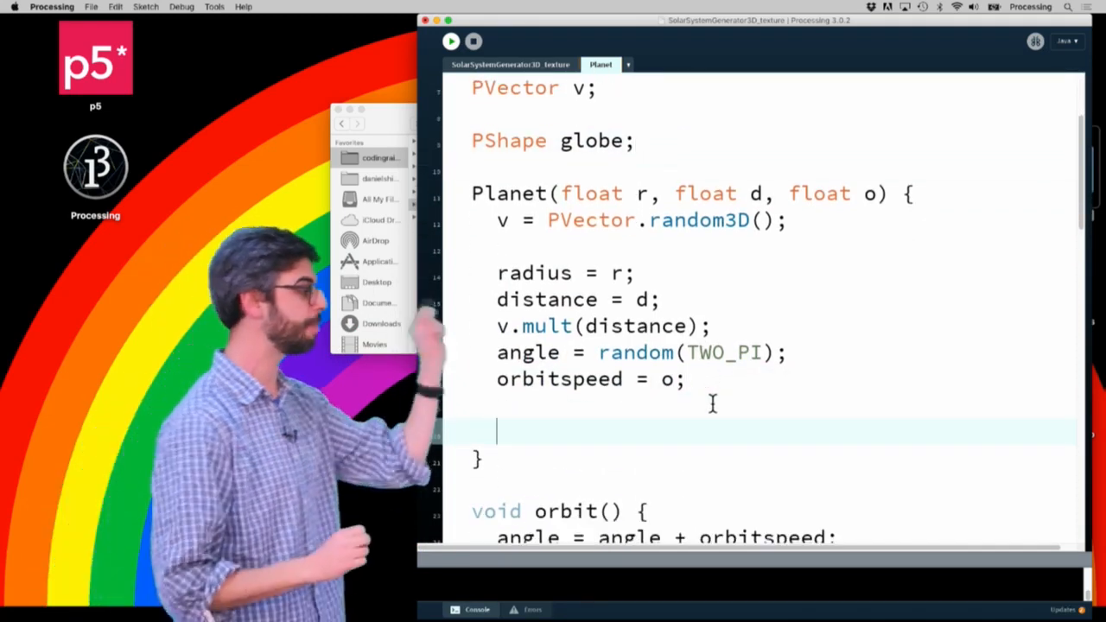
# - Create globe as createShape(SPHERE, radius) in the Planet constructor
pyautogui.write('globe =')
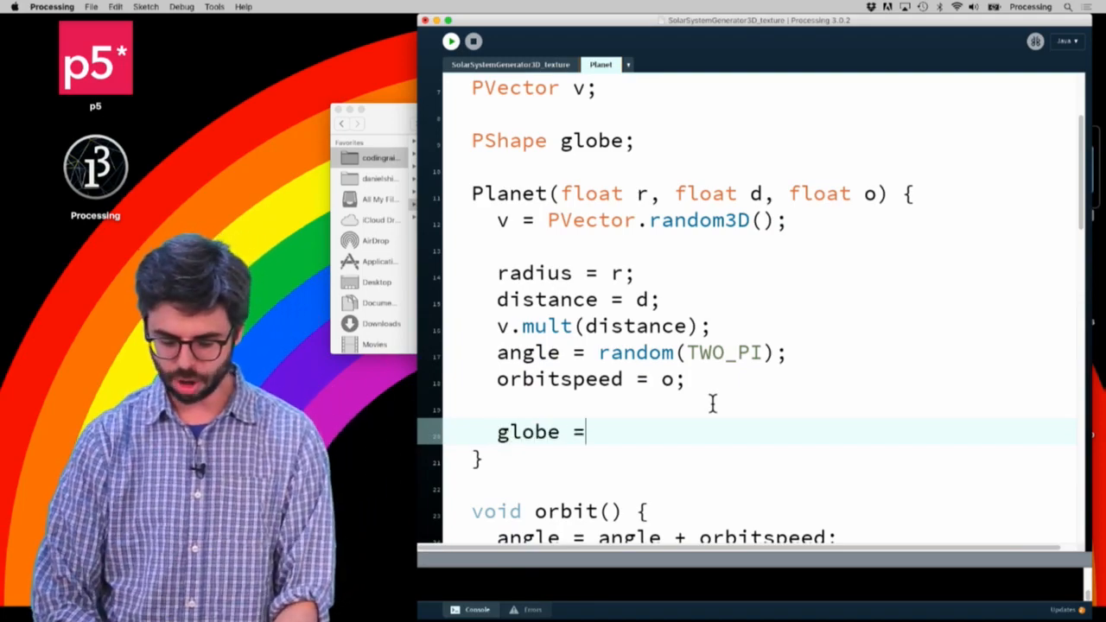
pyautogui.write('createShape();')
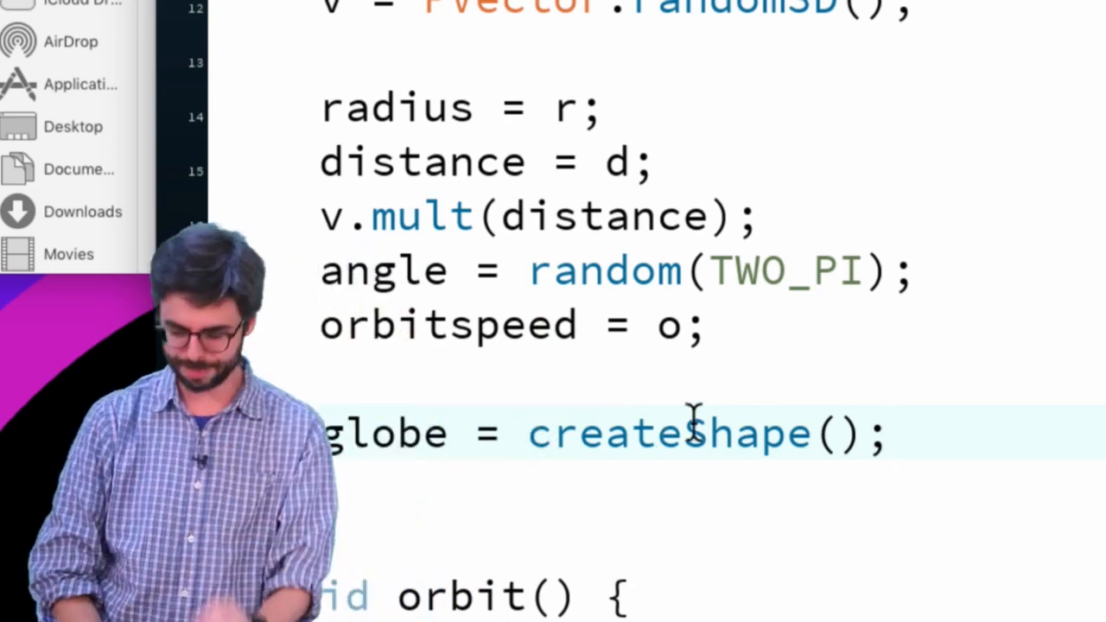
pyautogui.write('SPHERE')
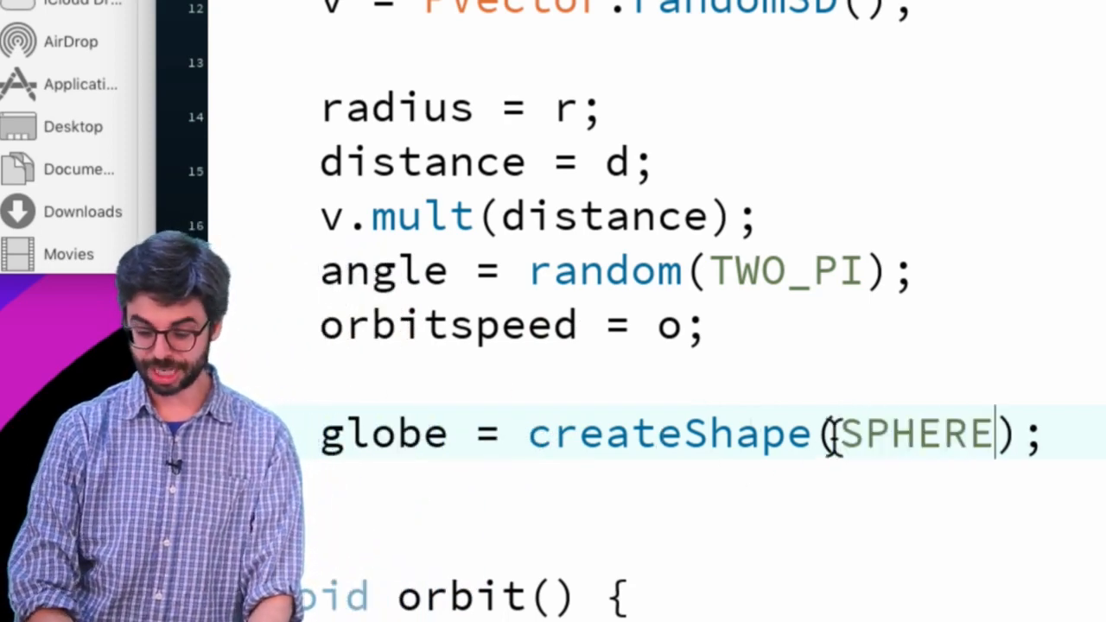
pyautogui.write(',')
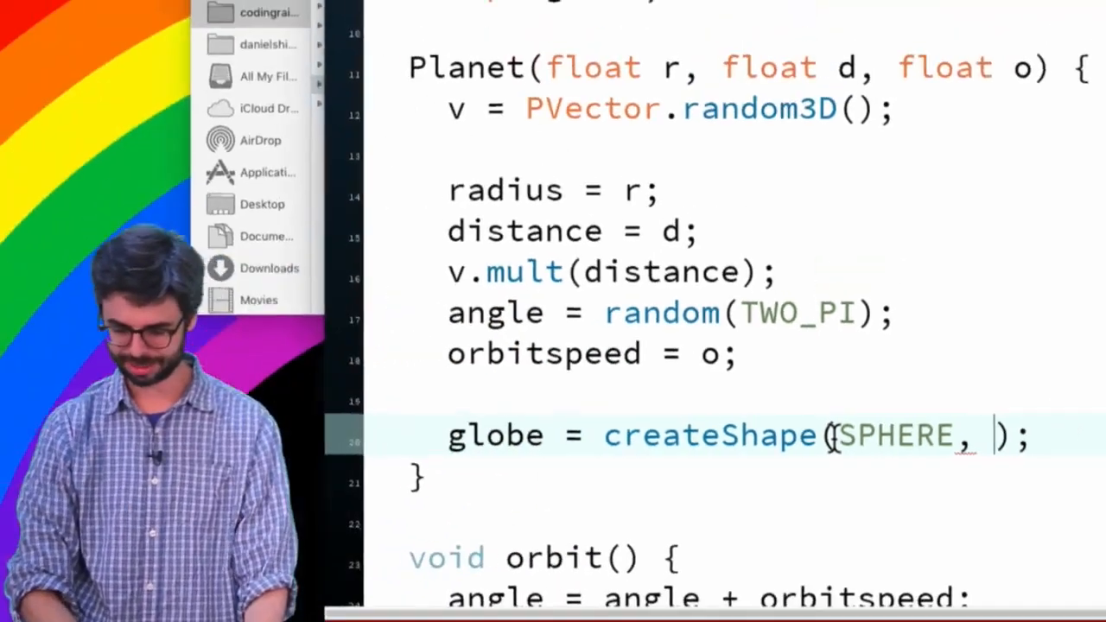
pyautogui.write('radius')
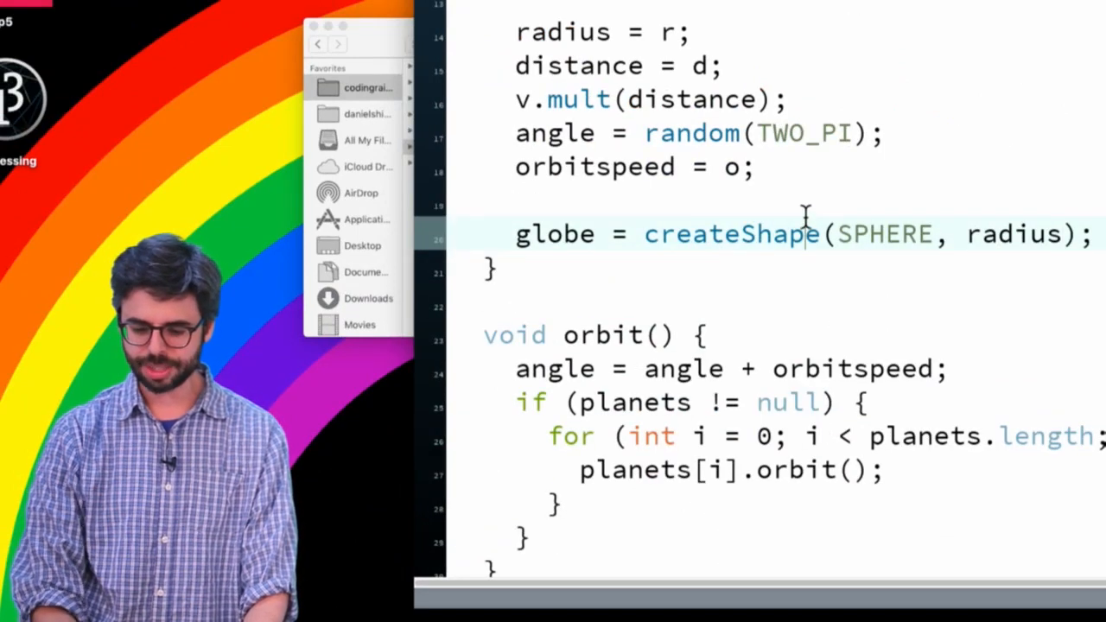
# - Precede the shape creation with noStroke(), a commented noFill() and fill(255)
pyautogui.write('noStroke();')
pyautogui.write('noFi')
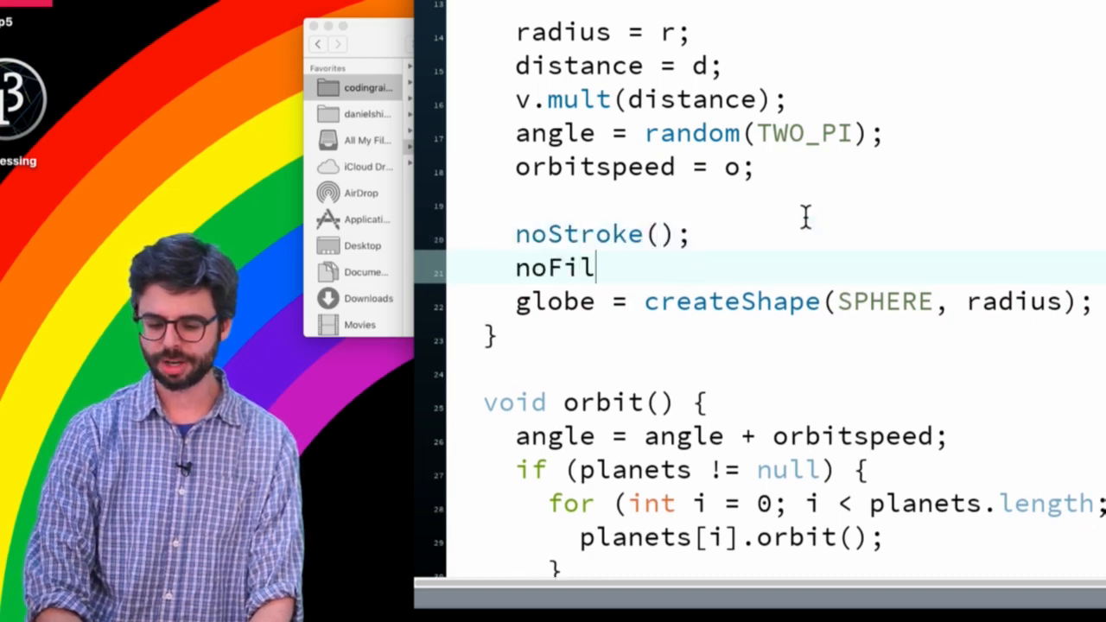
pyautogui.write('l();')
pyautogui.write('fi')
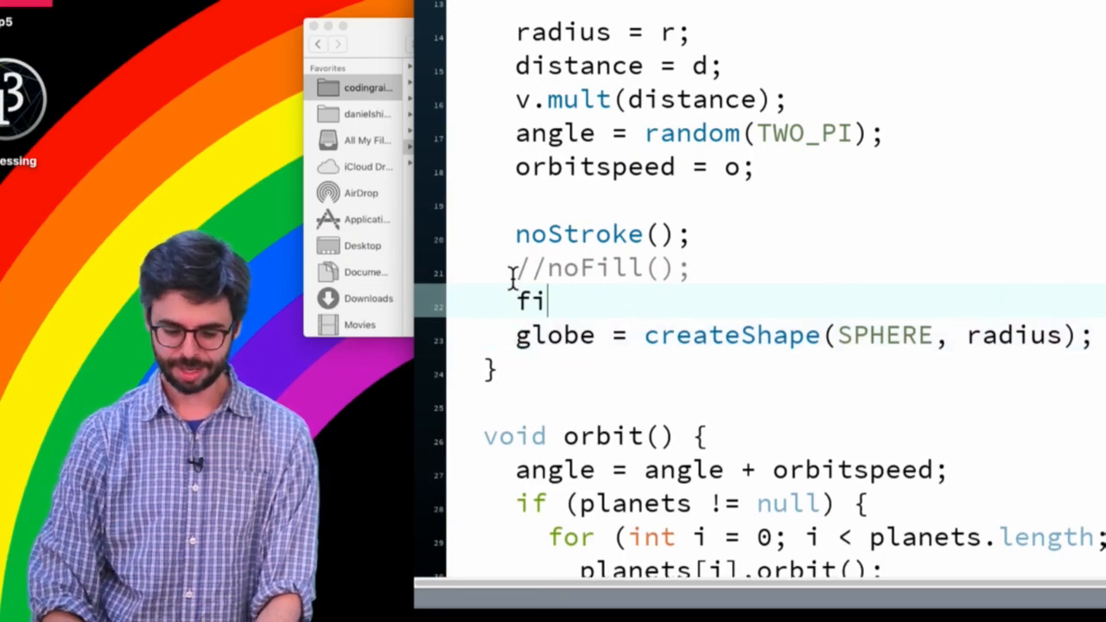
pyautogui.write('ll(255);')
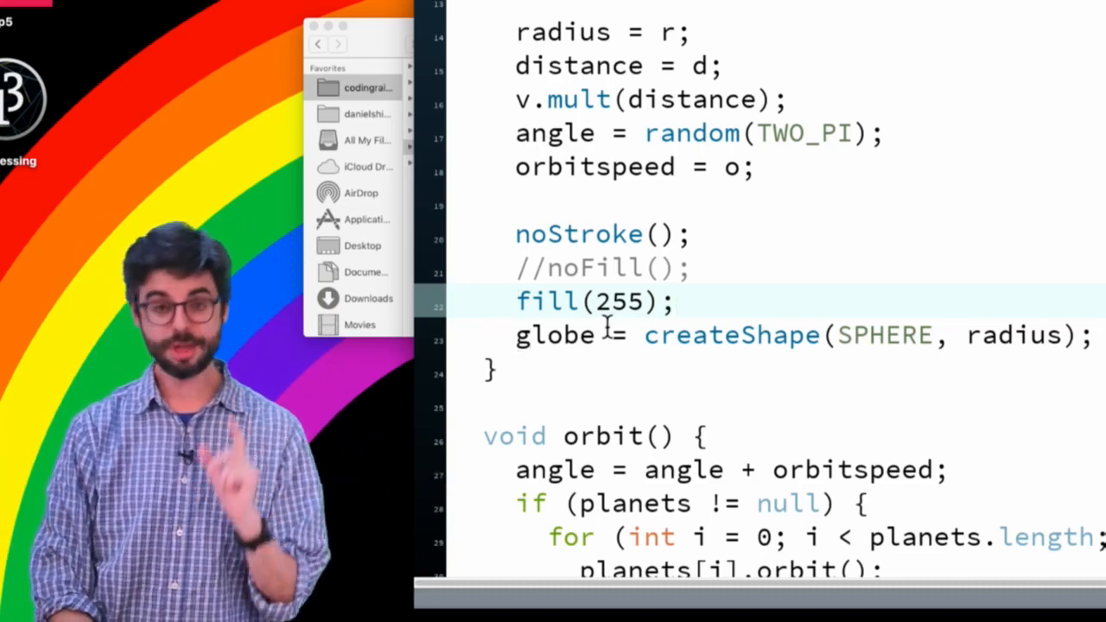
pyautogui.scroll(-3)
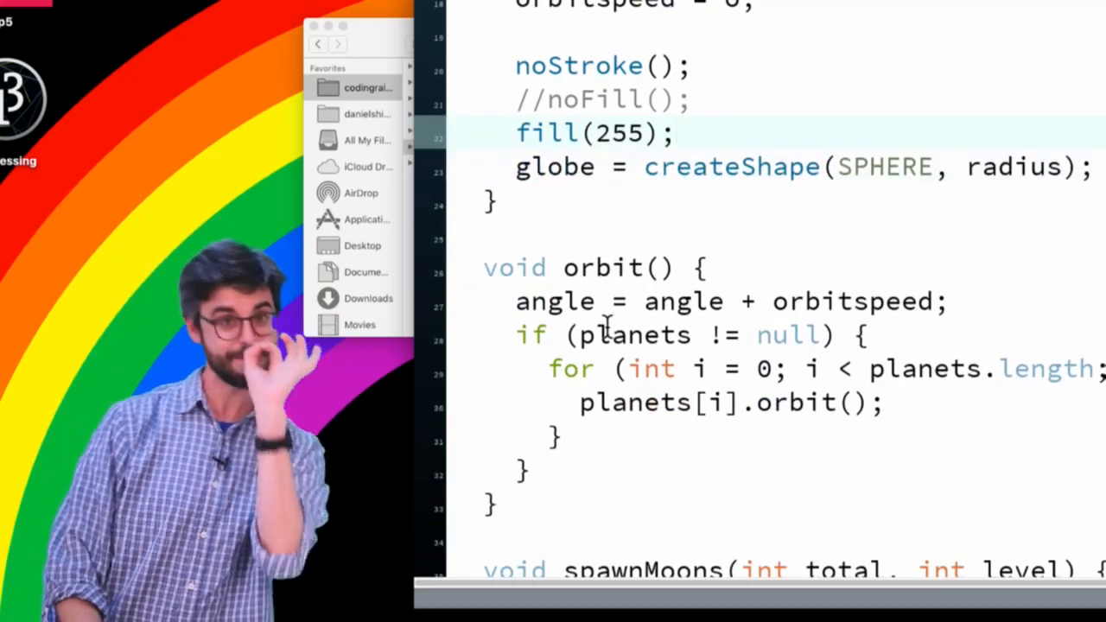
# - Draw the planet with shape(globe) in show() above the commented sphere(radius) line
pyautogui.scroll(-3)
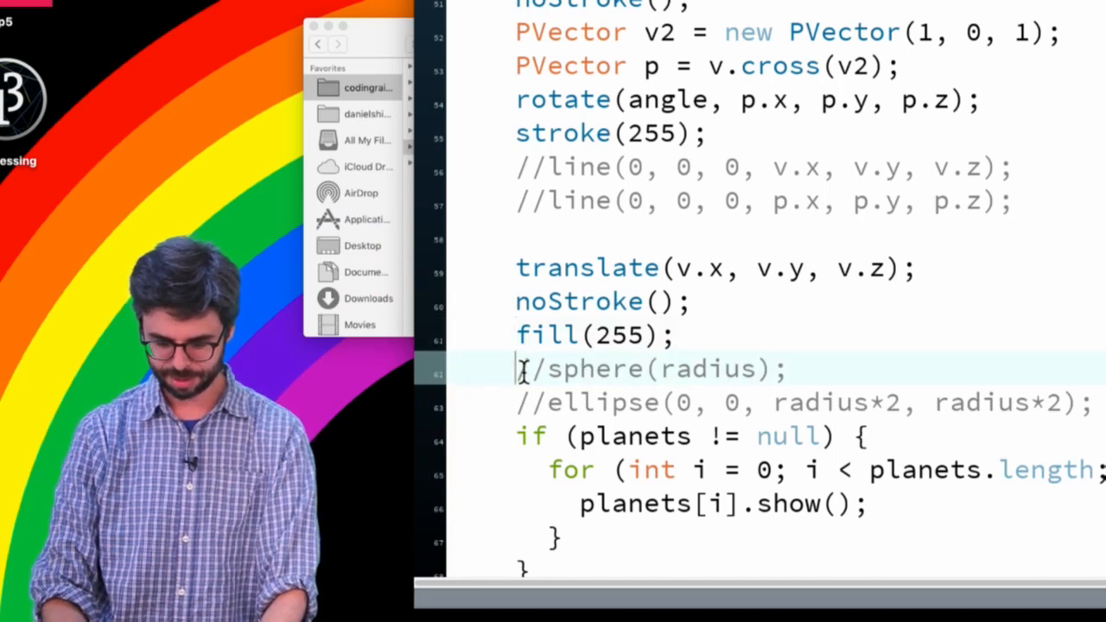
pyautogui.write('shape(glo')
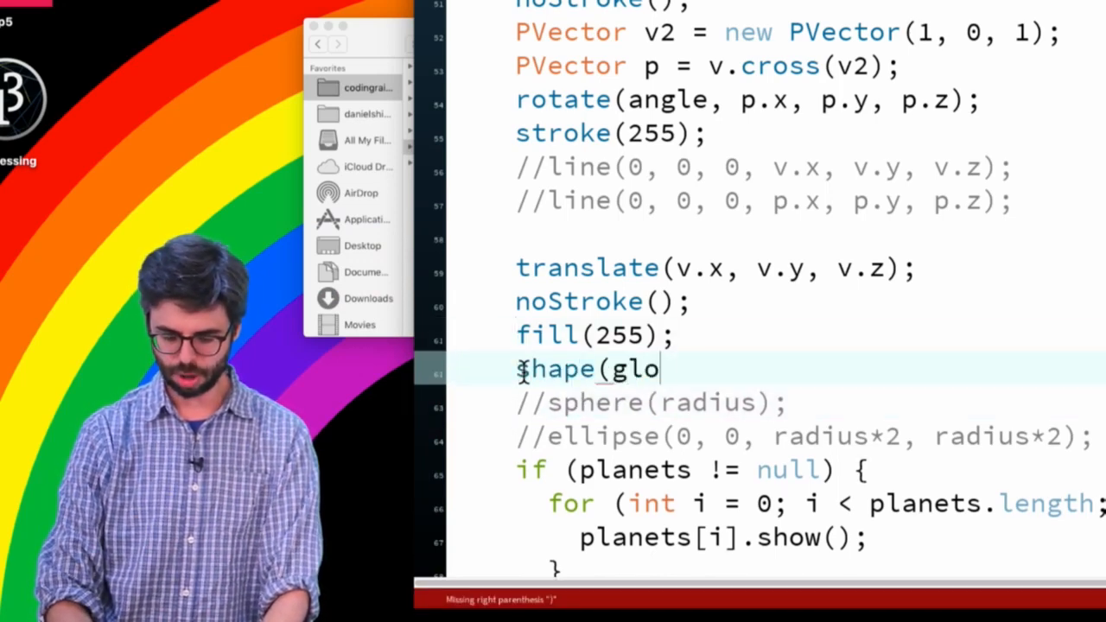
pyautogui.write('be);')
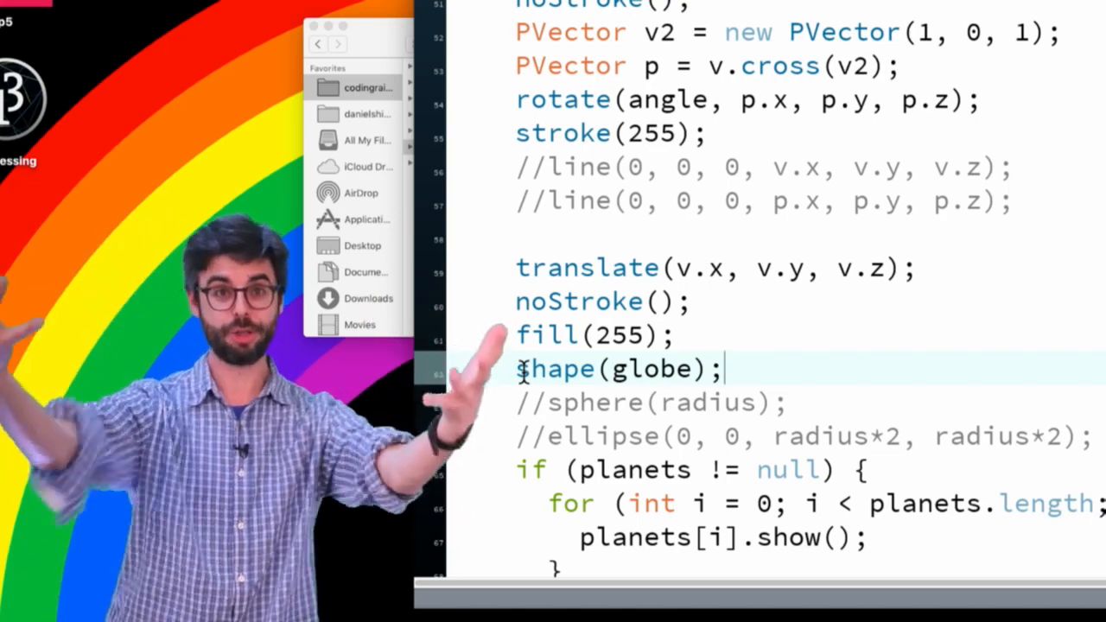
pyautogui.doubleClick(650, 370)
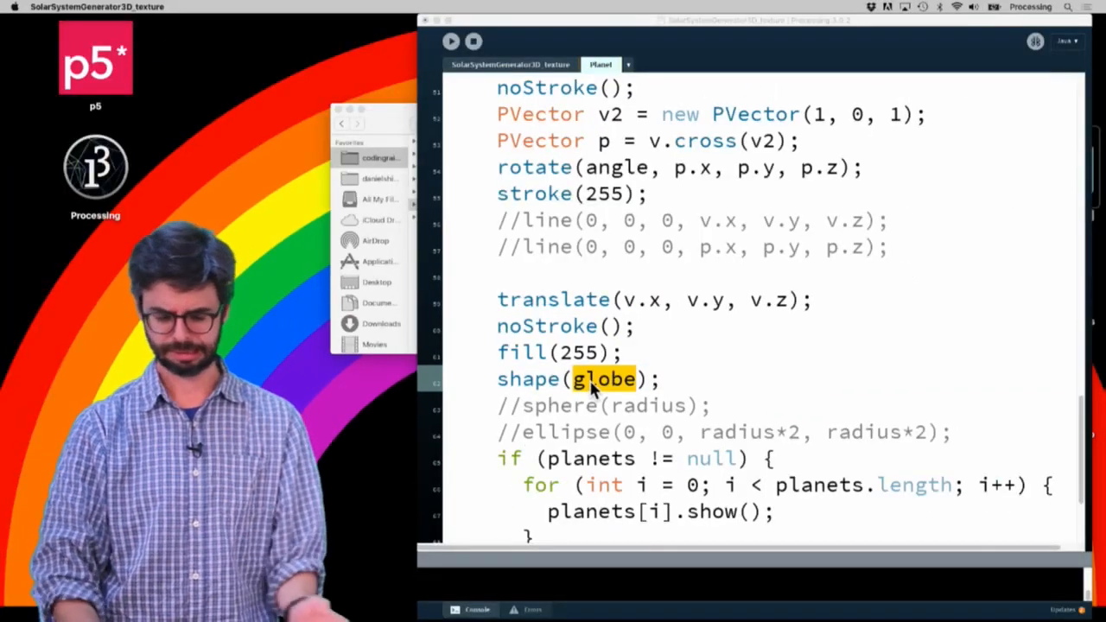
pyautogui.click(449, 41)
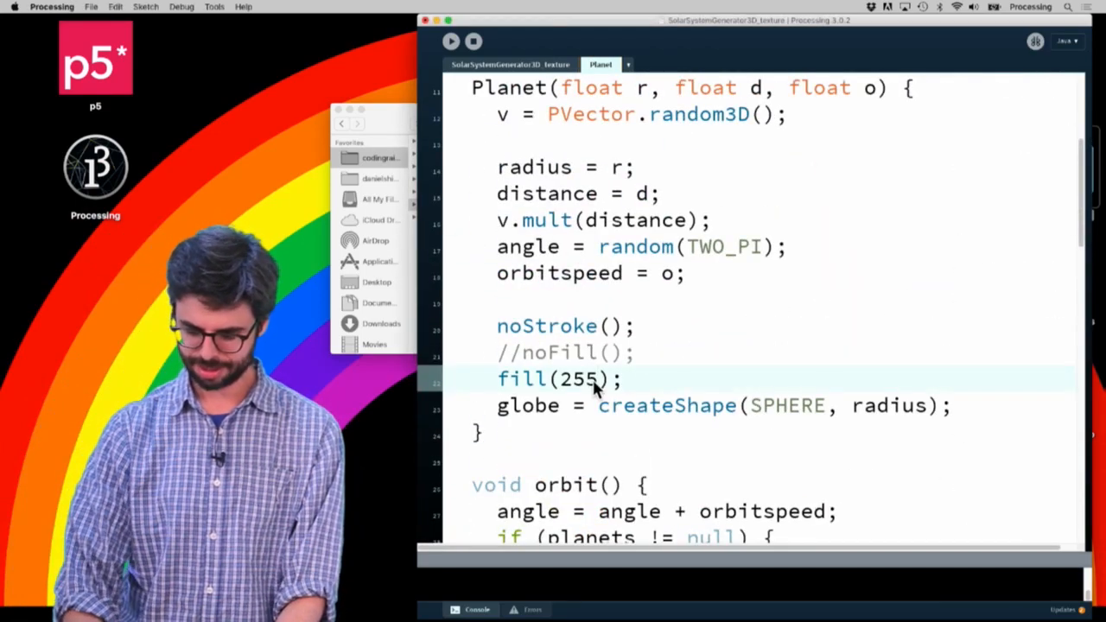
# - Try fill(255, 0, 0), then drop the fill and use noFill() before createShape
pyautogui.write(', 0, 0')
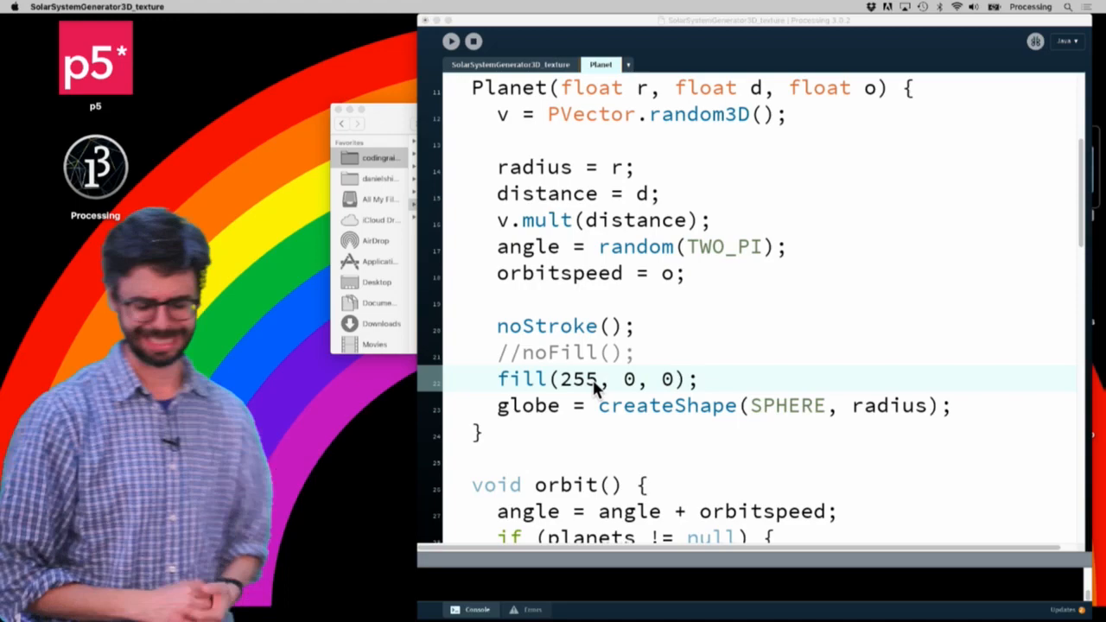
pyautogui.click(452, 42)
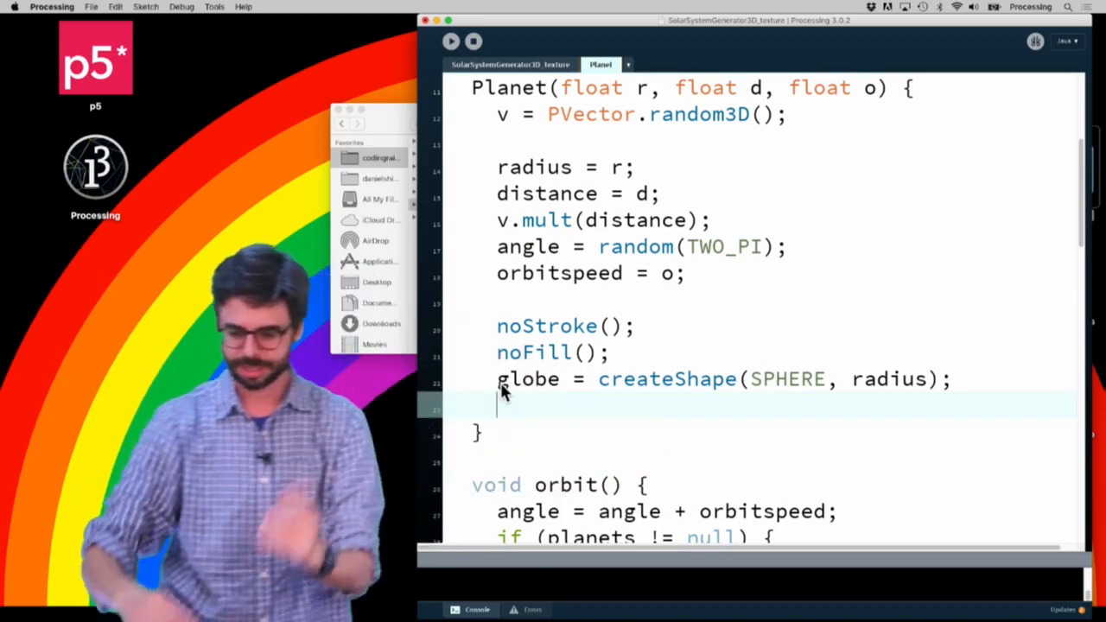
# - Add globe.setTexture(img); after the sphere shape creation in the constructor
pyautogui.write('globe.setT')
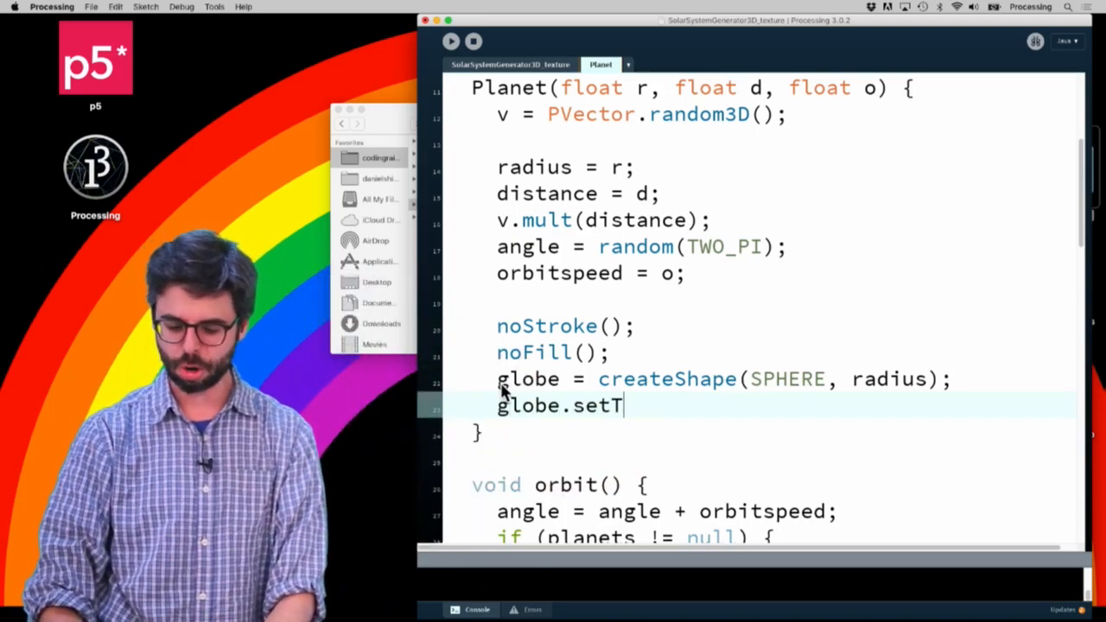
pyautogui.write('exture(img);')
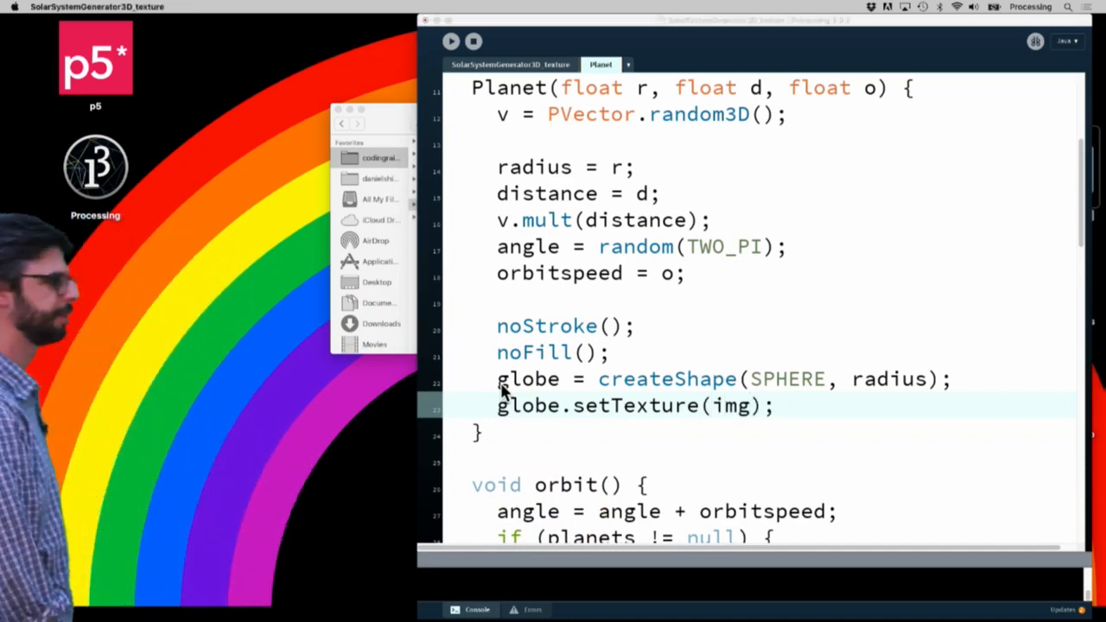
pyautogui.click(449, 41)
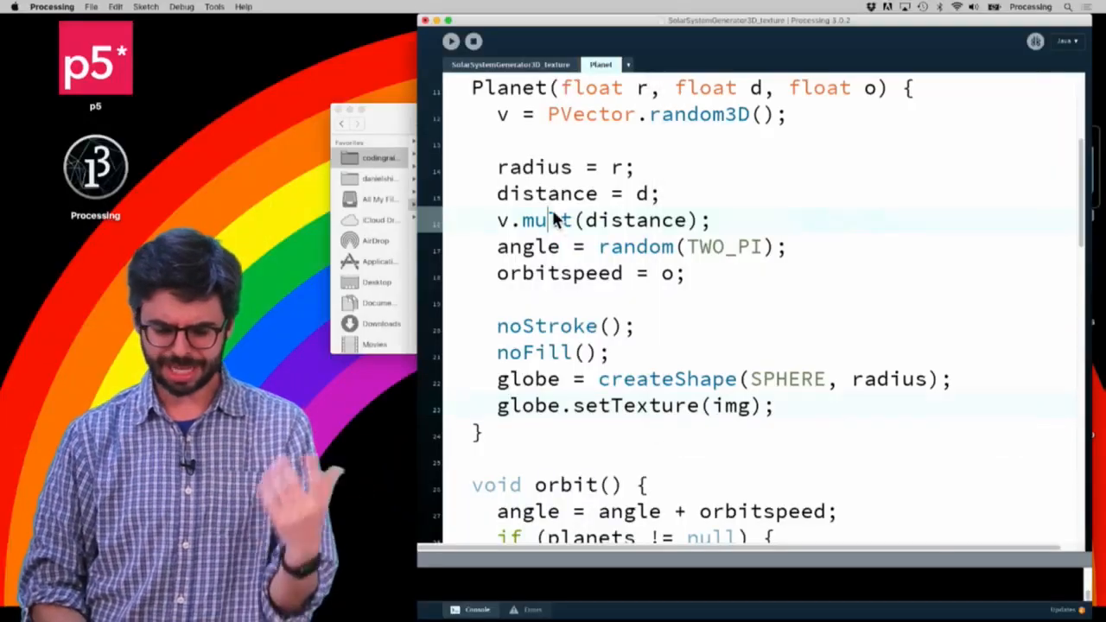
# - Rename the img variable to sunTexture in the main sketch tab
pyautogui.click(509, 64)
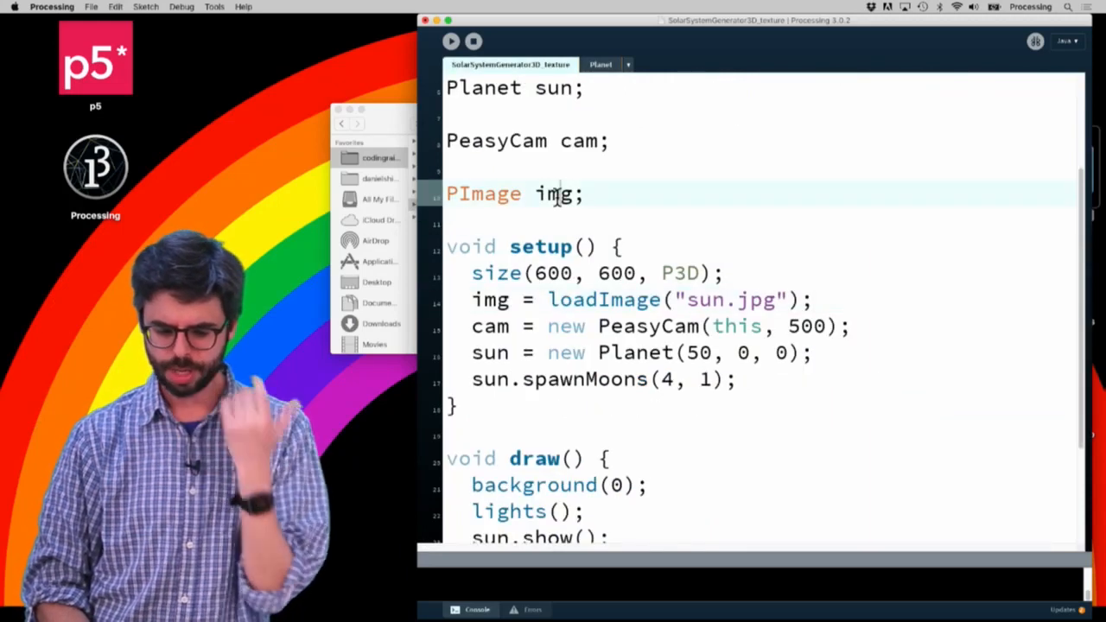
pyautogui.write('sunTex')
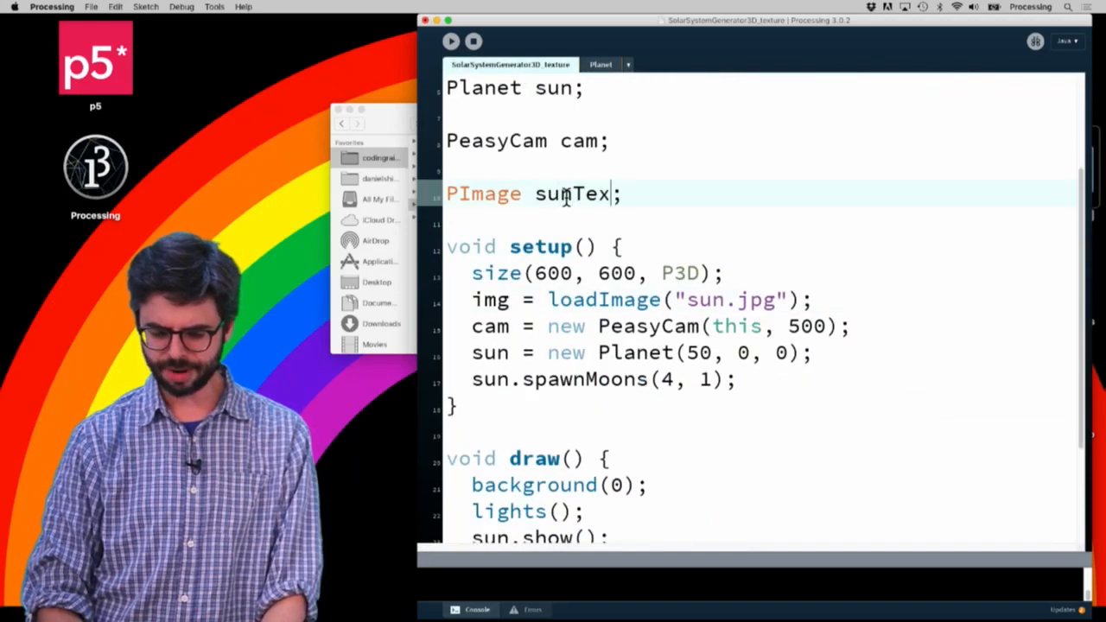
pyautogui.write('ture')
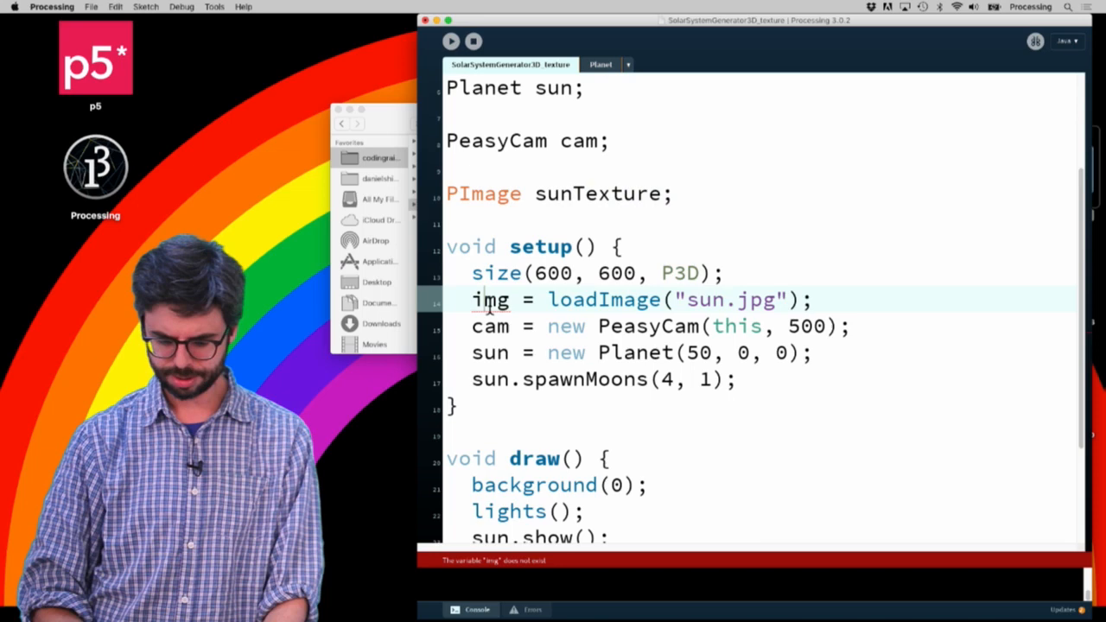
pyautogui.write('sunTexture')
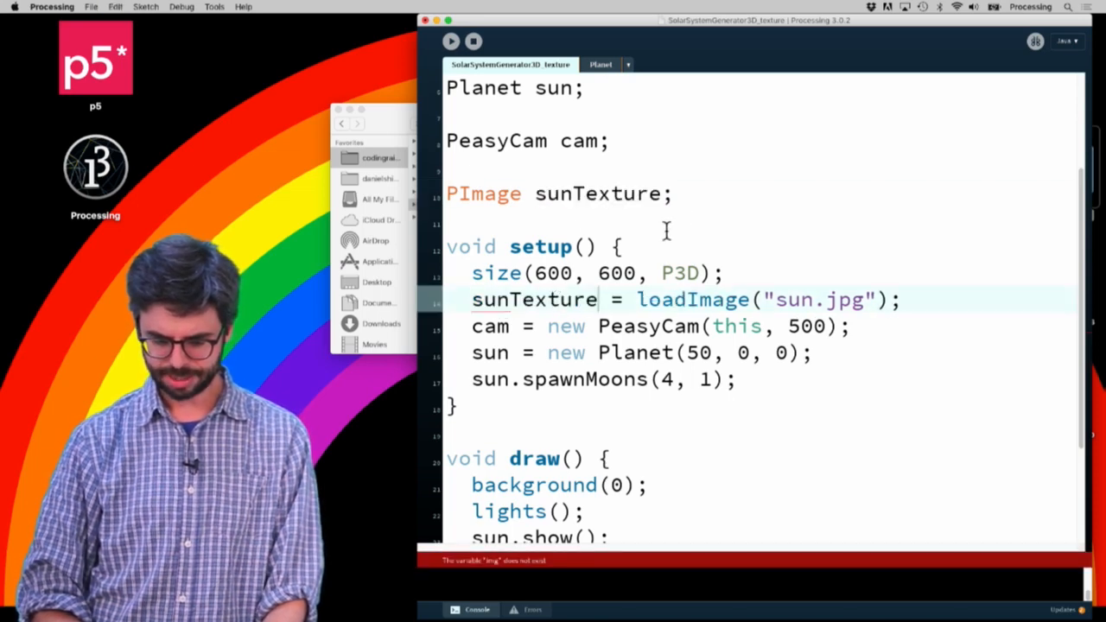
# - Declare PImage[] textures = new PImage[3] for the planet textures
pyautogui.write('Pim')
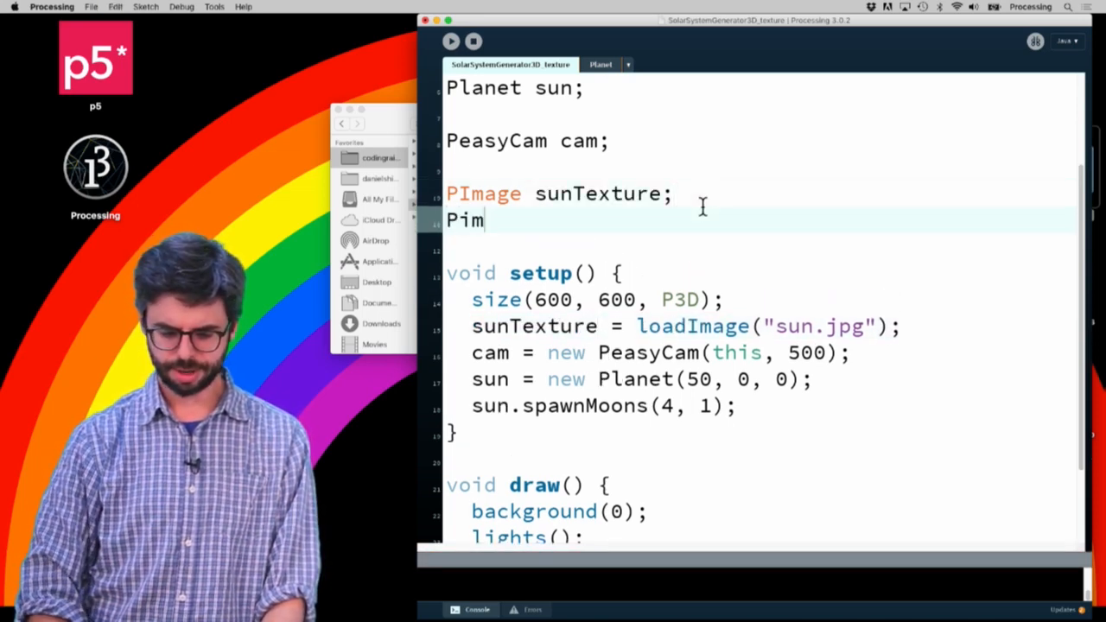
pyautogui.write('age')
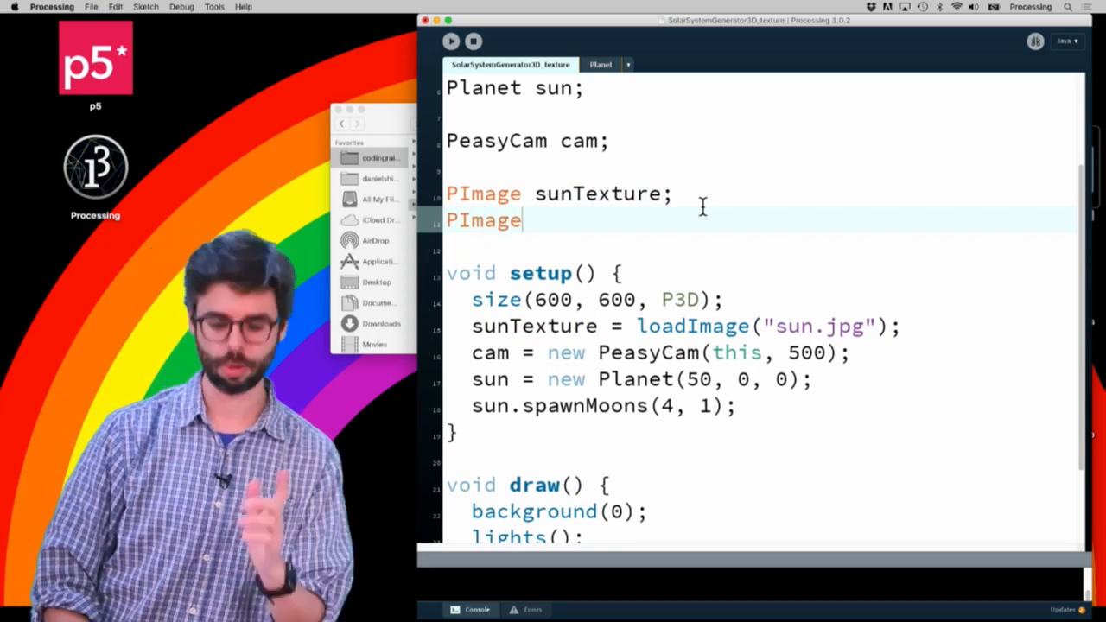
pyautogui.write('[] te')
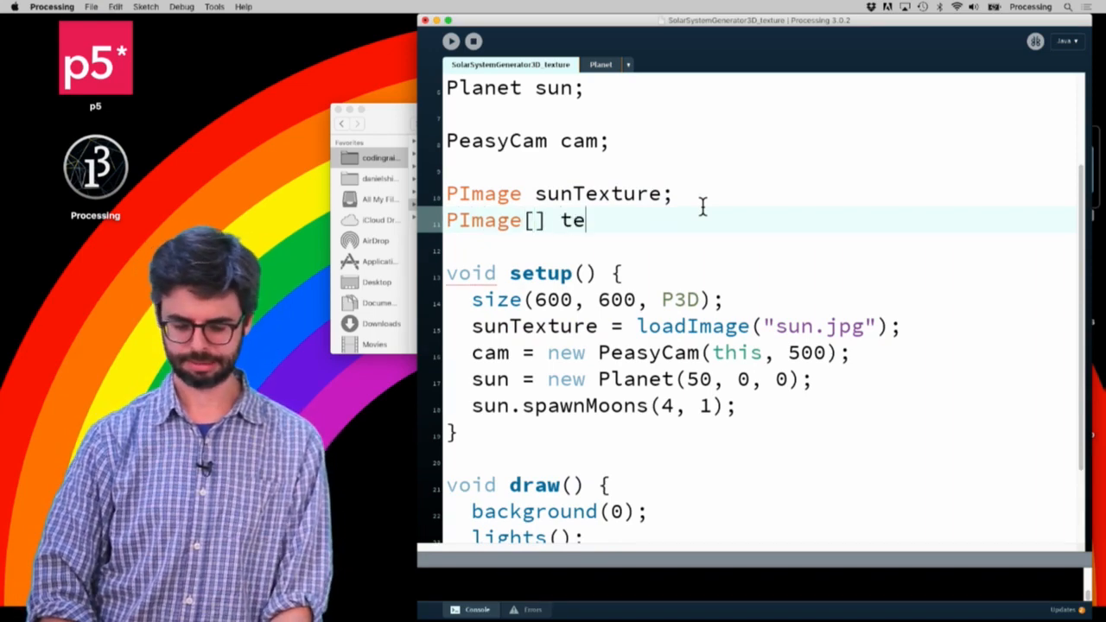
pyautogui.write('xtures')
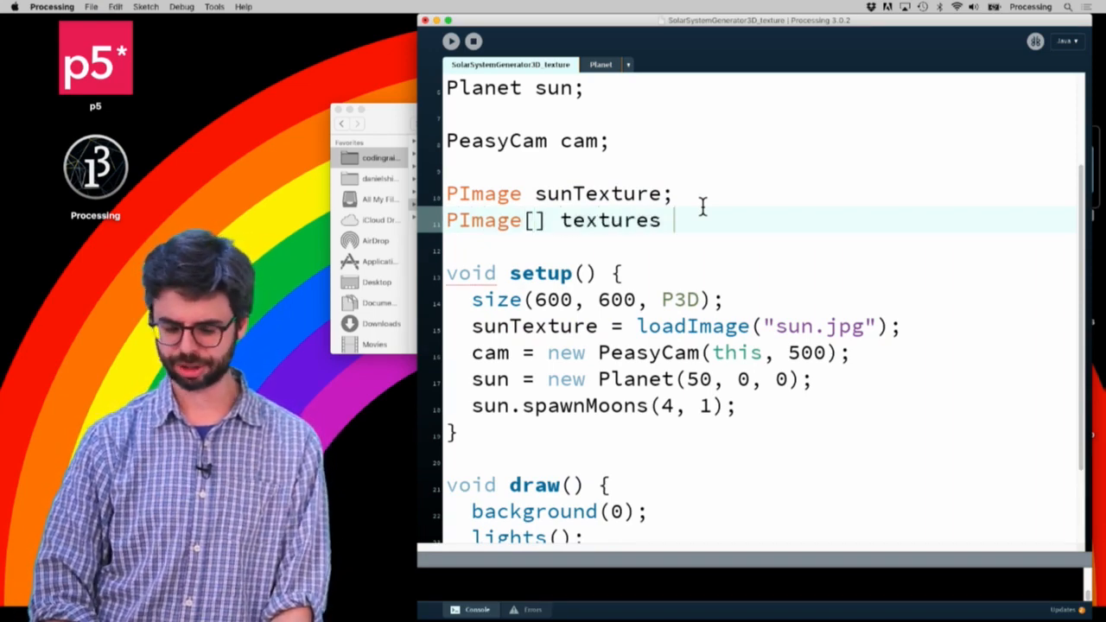
pyautogui.write('= new PImage[')
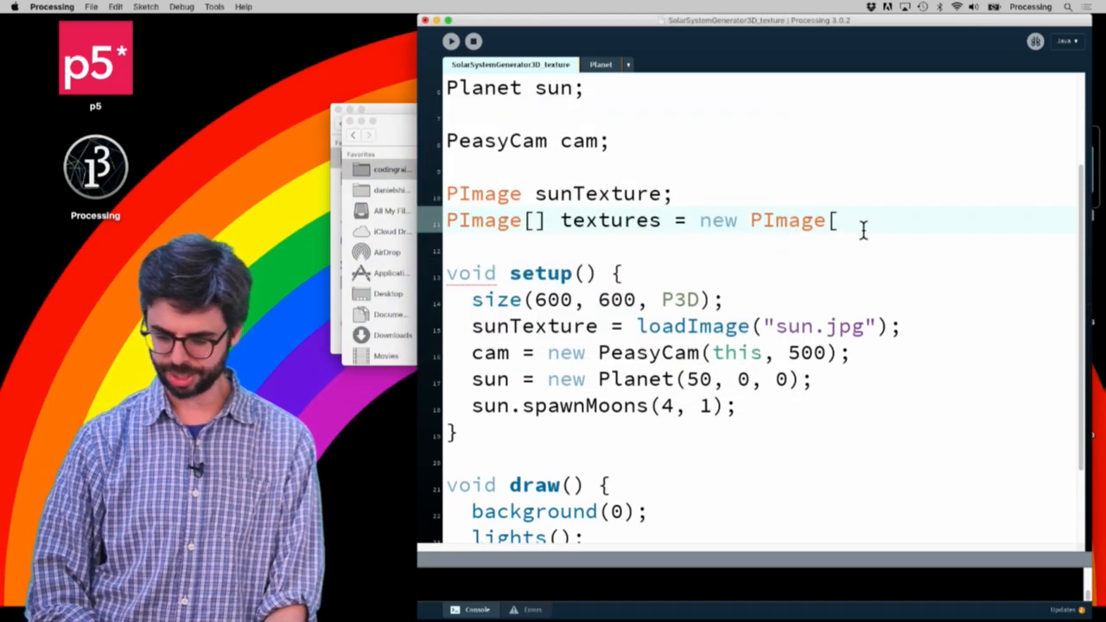
pyautogui.write('3];')
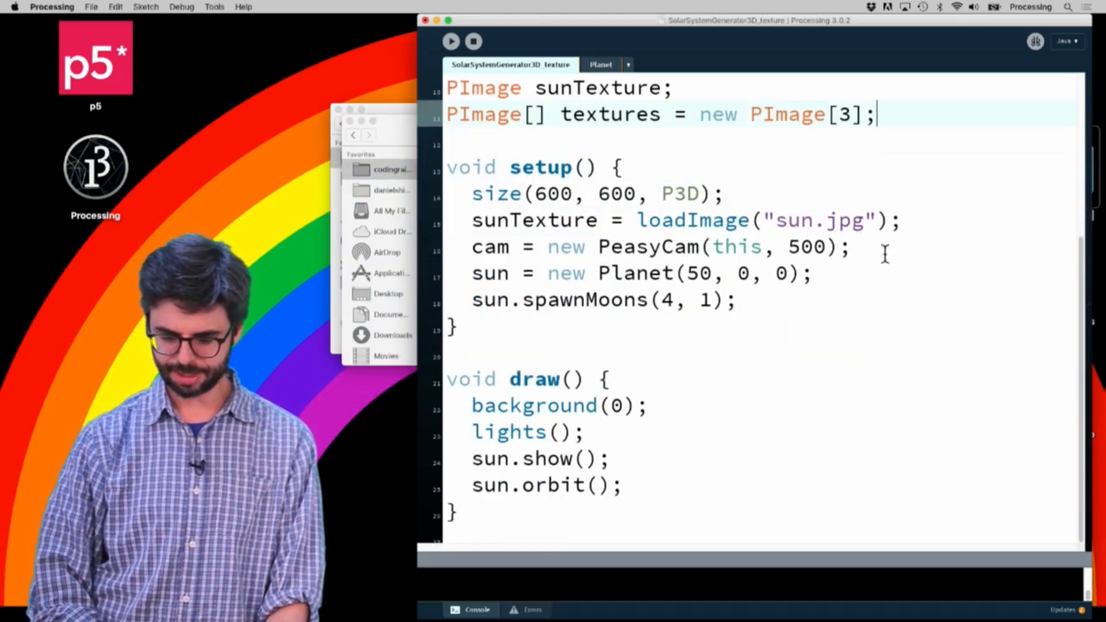
# - Load mars.jpg, earth.jpg and mercury.jpg into textures[0..2] in setup
pyautogui.write('textures')
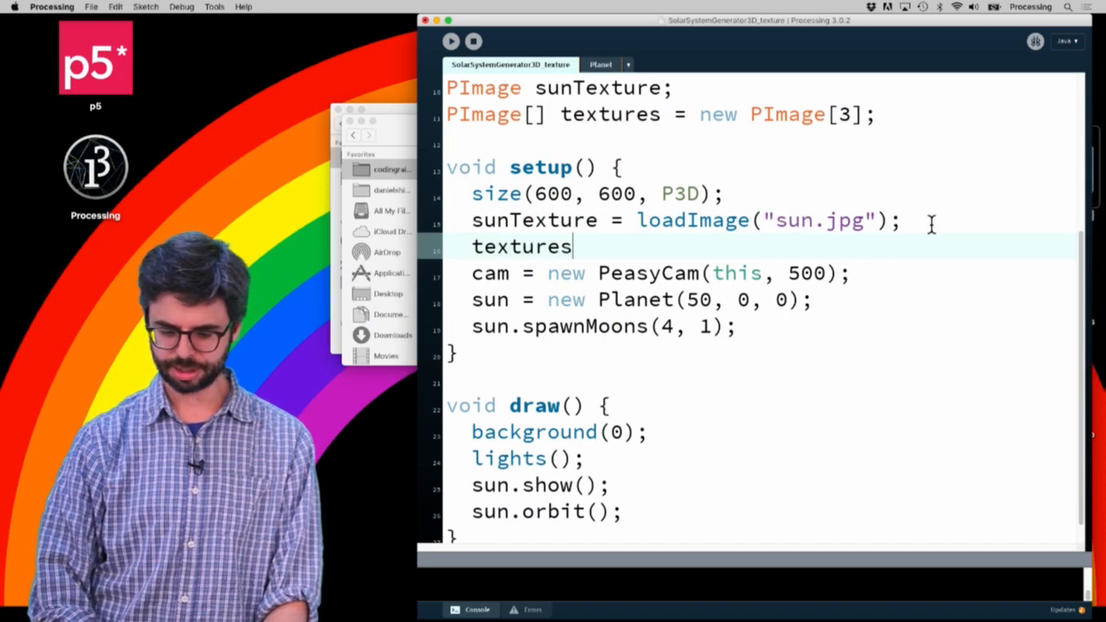
pyautogui.write('[0] = loadImage("mars.jpg");')
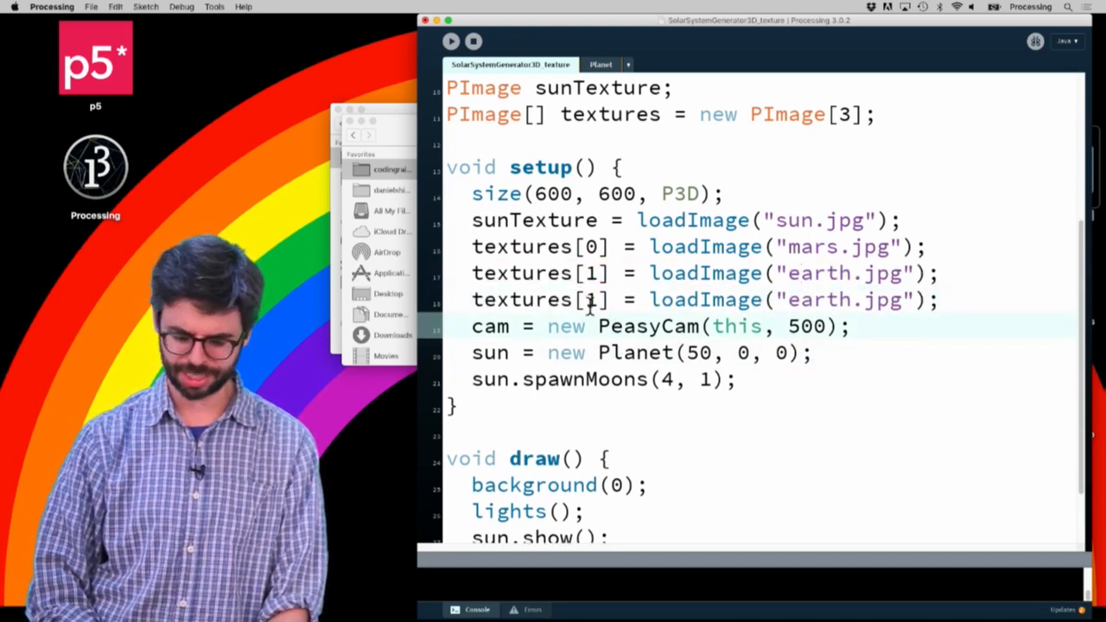
pyautogui.write('2')
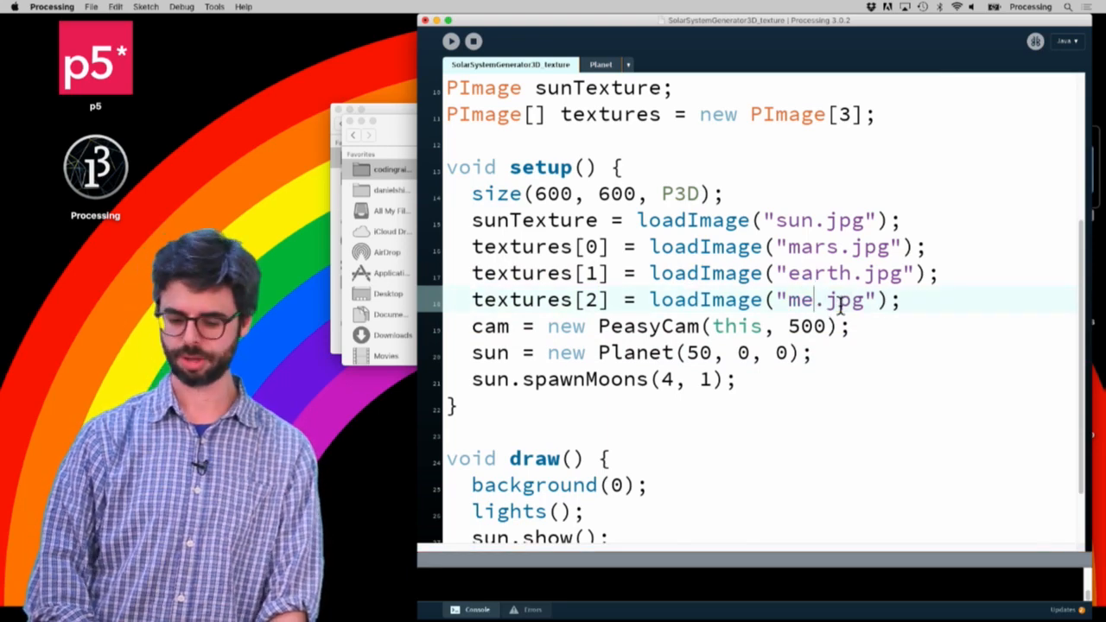
pyautogui.write('rcury')
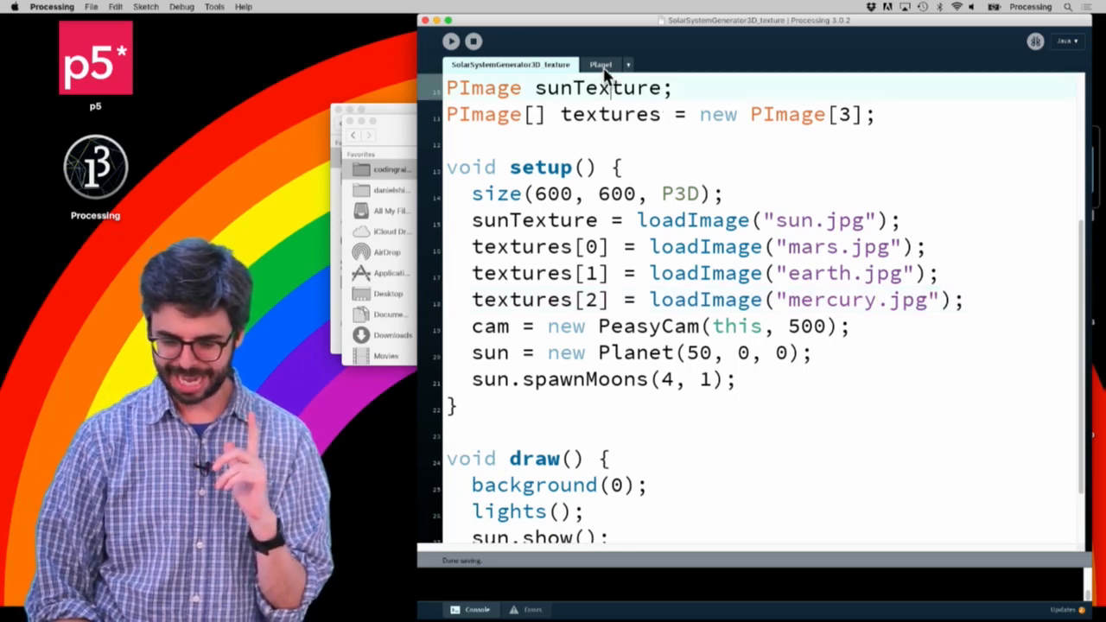
# - Add a 'PImage img' constructor parameter and construct the sun as new Planet(50, 0, 0, sunTexture)
pyautogui.click(602, 64)
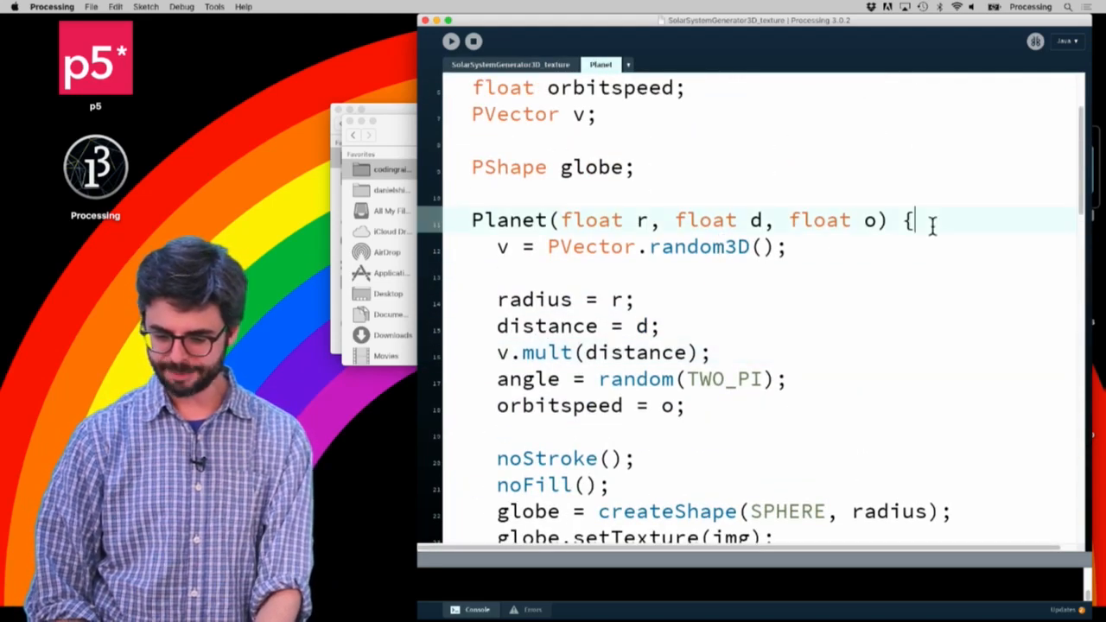
pyautogui.press('Return')
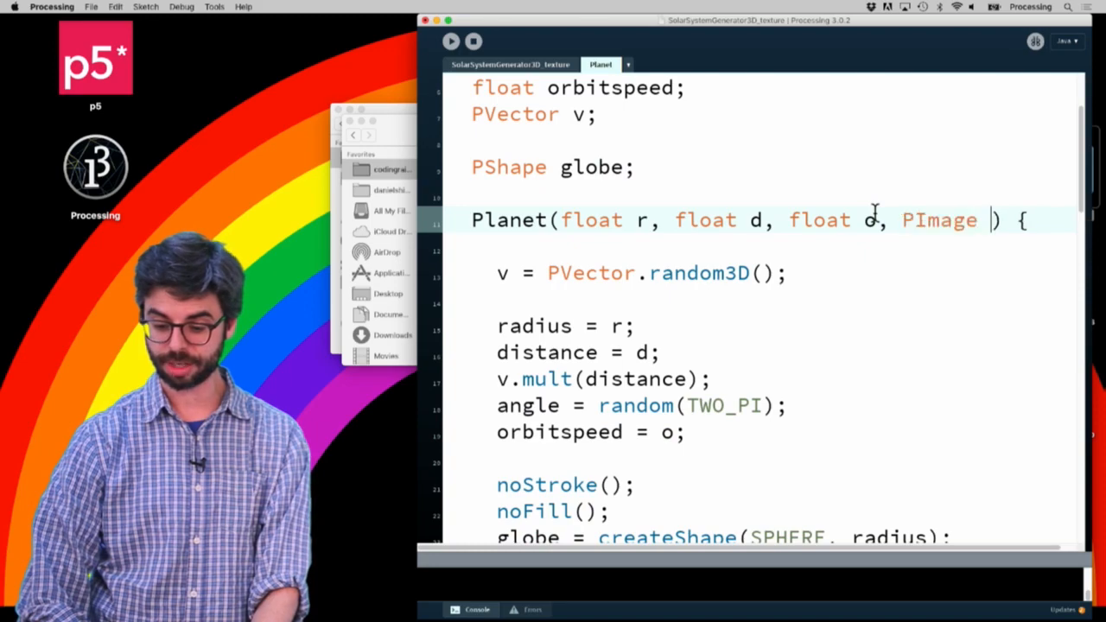
pyautogui.write('img')
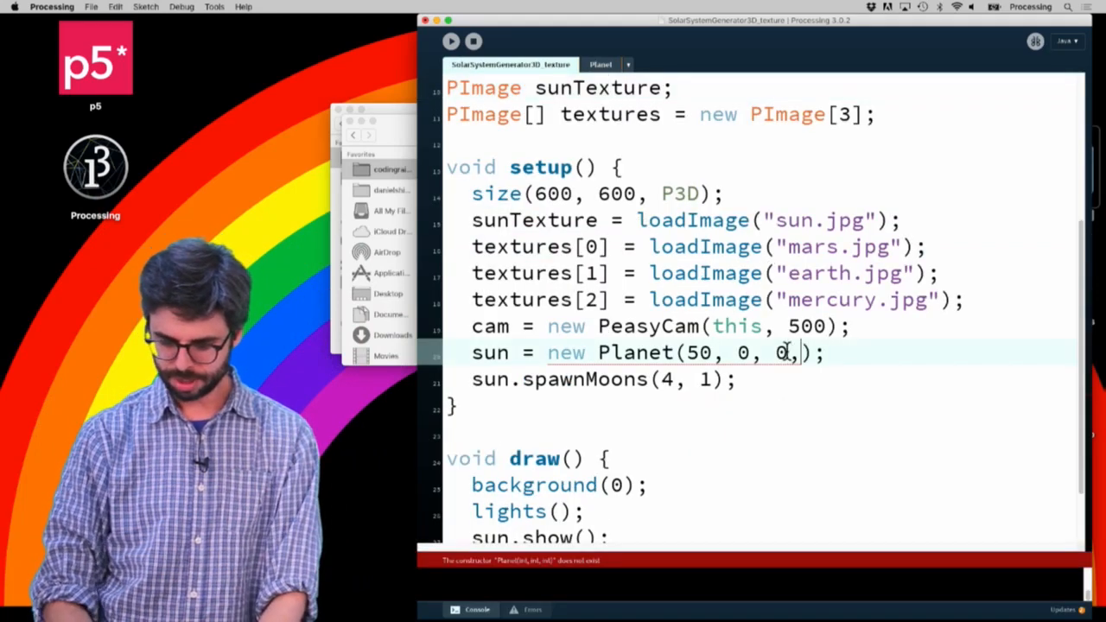
pyautogui.write('sunTexture')
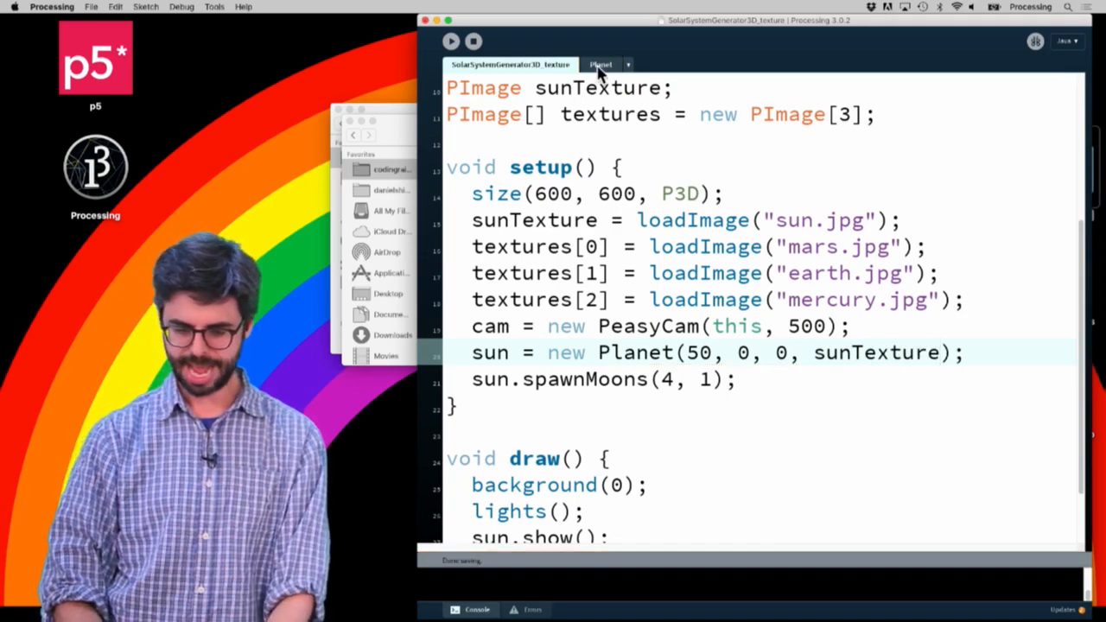
pyautogui.click(601, 64)
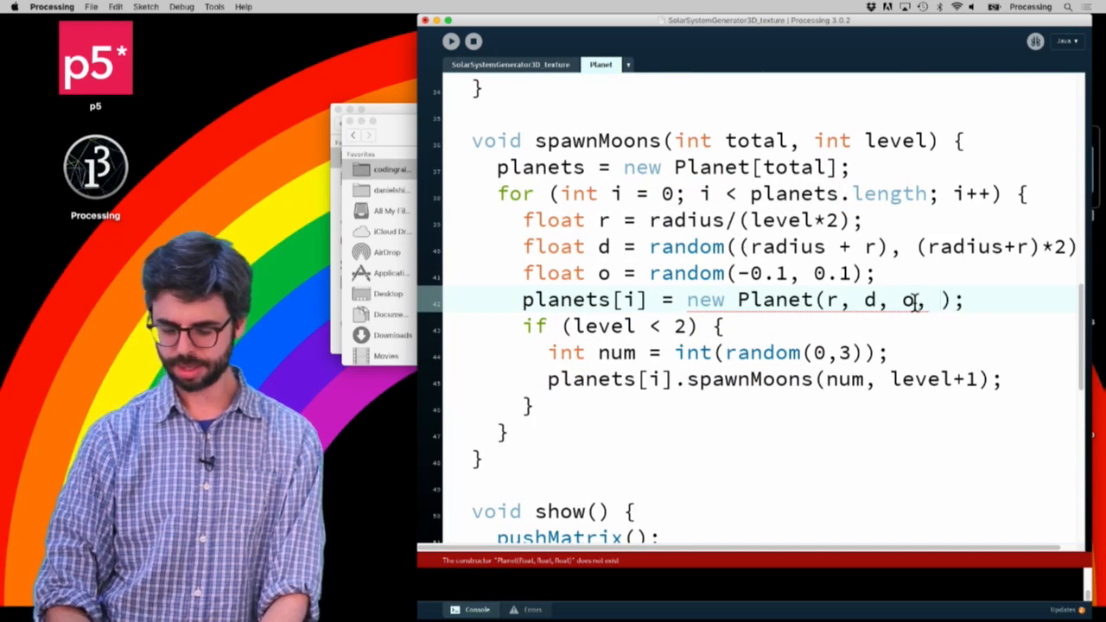
# - Give moons in spawnMoons a fourth argument textures[0], then change the index to textures[1]
pyautogui.write('textures[0]')
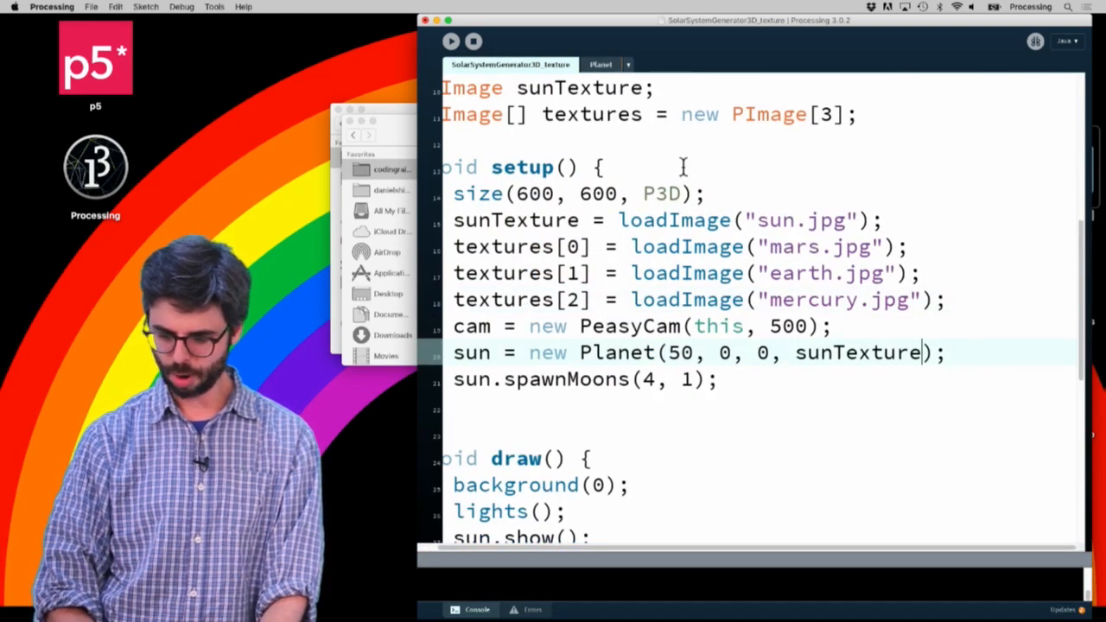
pyautogui.click(601, 64)
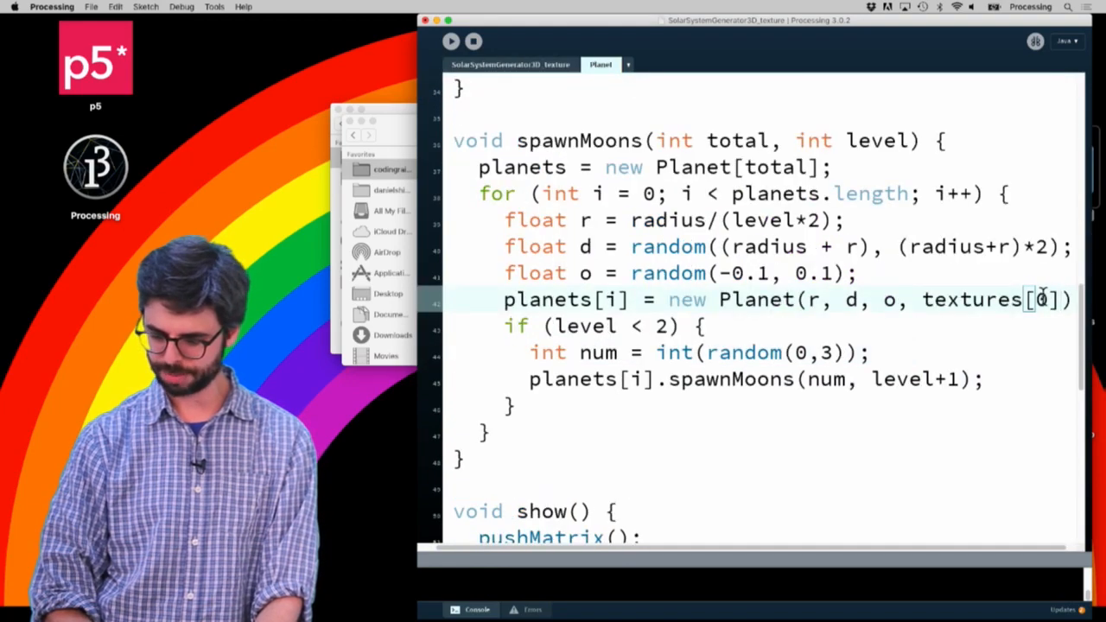
pyautogui.write('1')
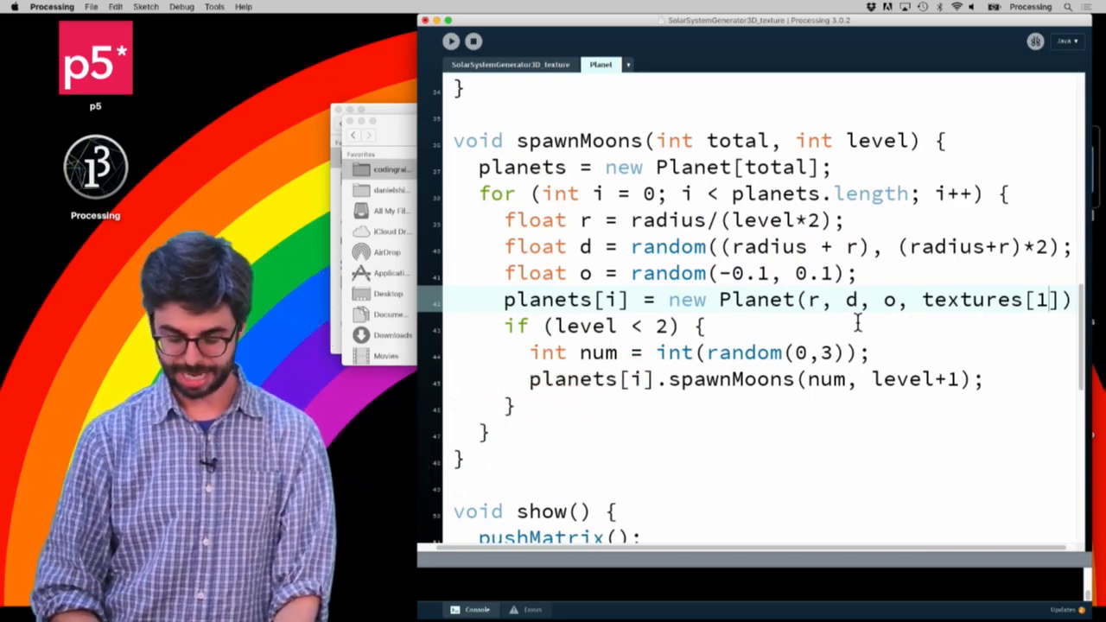
pyautogui.scroll(3)
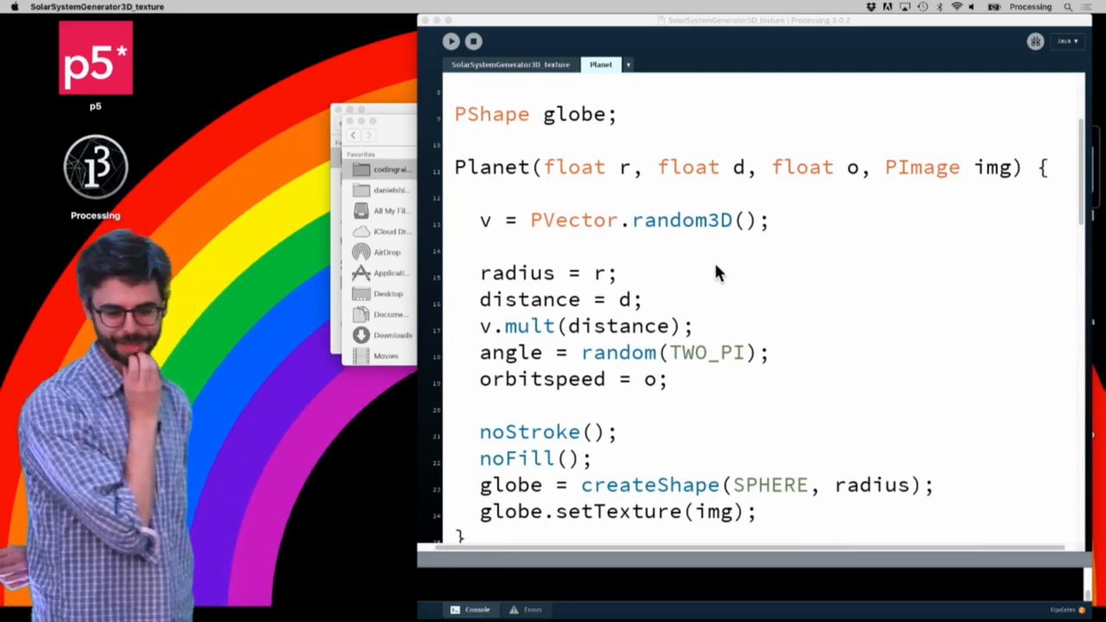
pyautogui.click(450, 42)
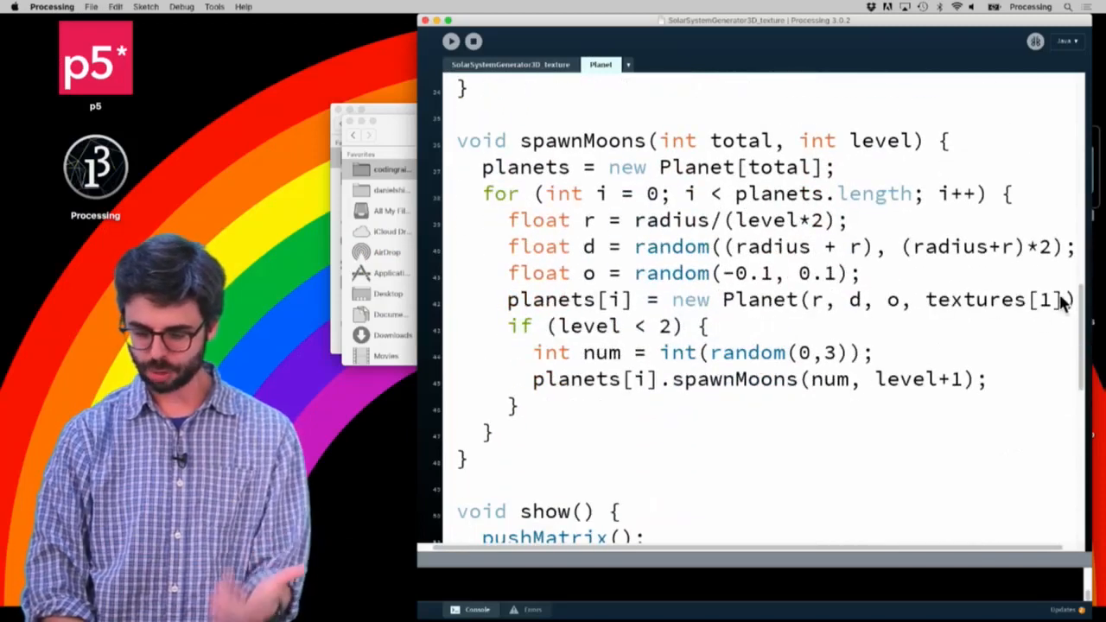
# - Compute 'int index = int(random(0,textures.length))' and pass textures[index] to each moon
pyautogui.write('int')
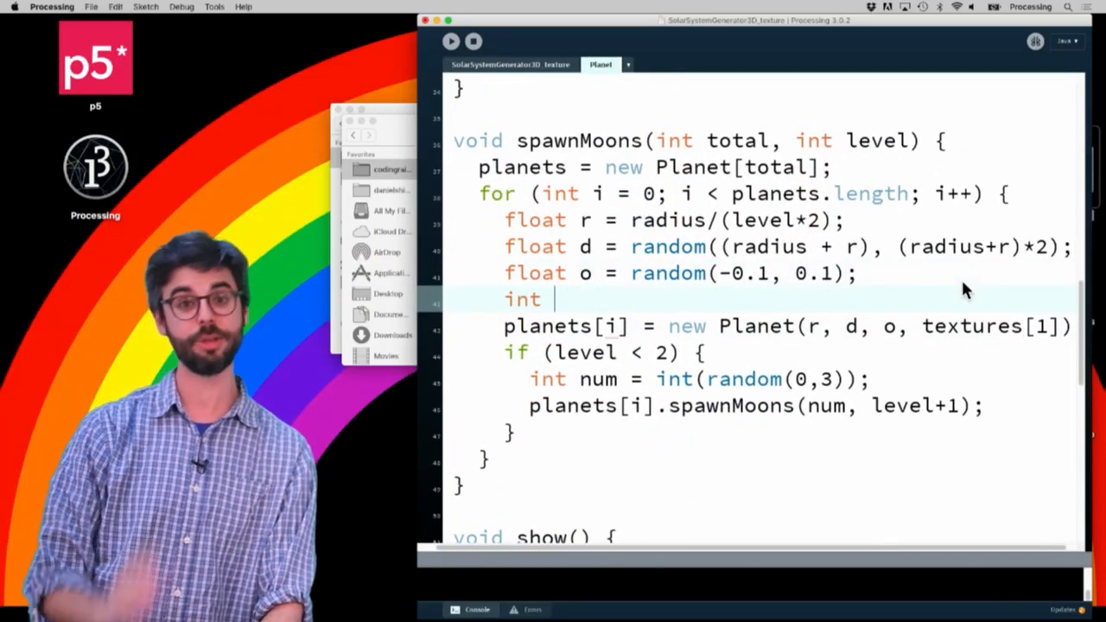
pyautogui.write('index =')
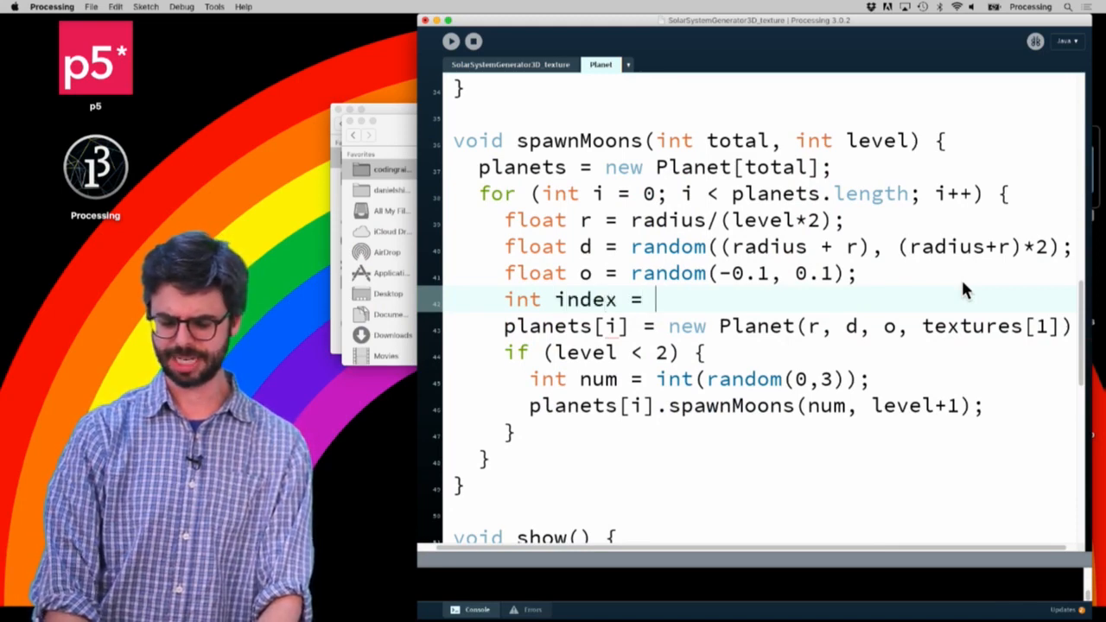
pyautogui.write('int(random(0,te')
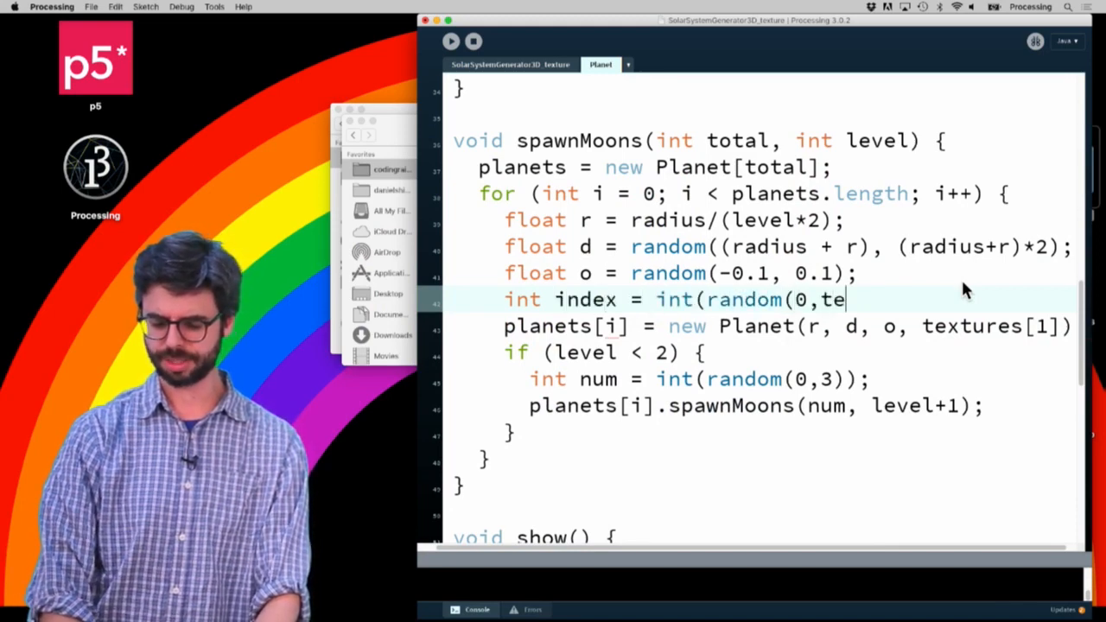
pyautogui.write('xtures.length));')
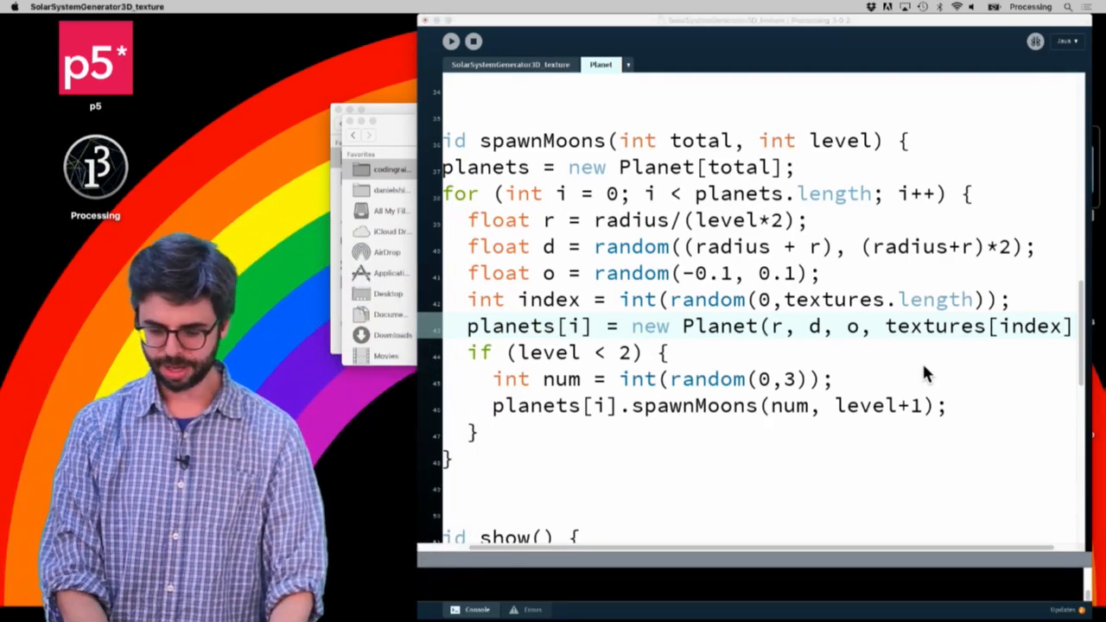
pyautogui.click(450, 42)
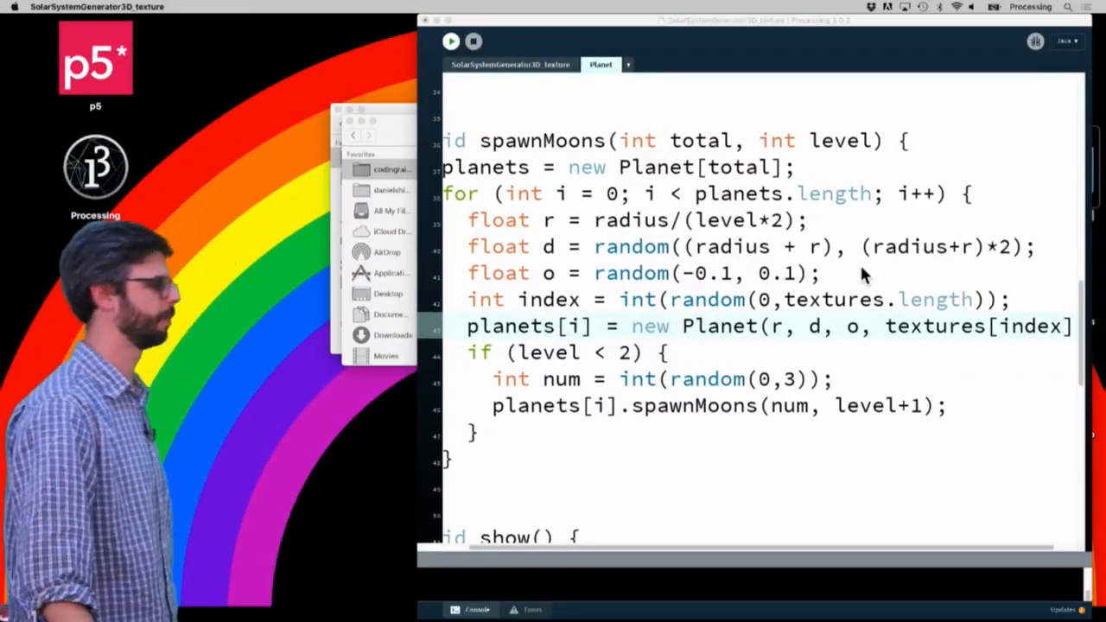
# - Run the sketch to check the random moon textures before heading to Chrome
pyautogui.click(450, 41)
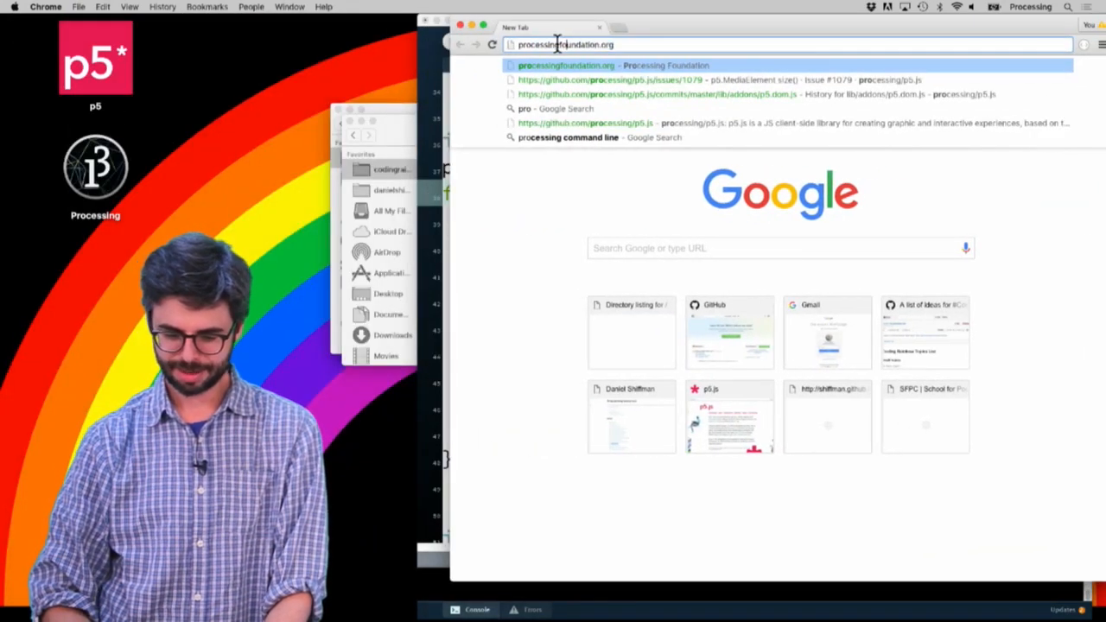
# - Go to processing.org and read the pointLight() reference syntax and parameters
pyautogui.write('processing.prg')
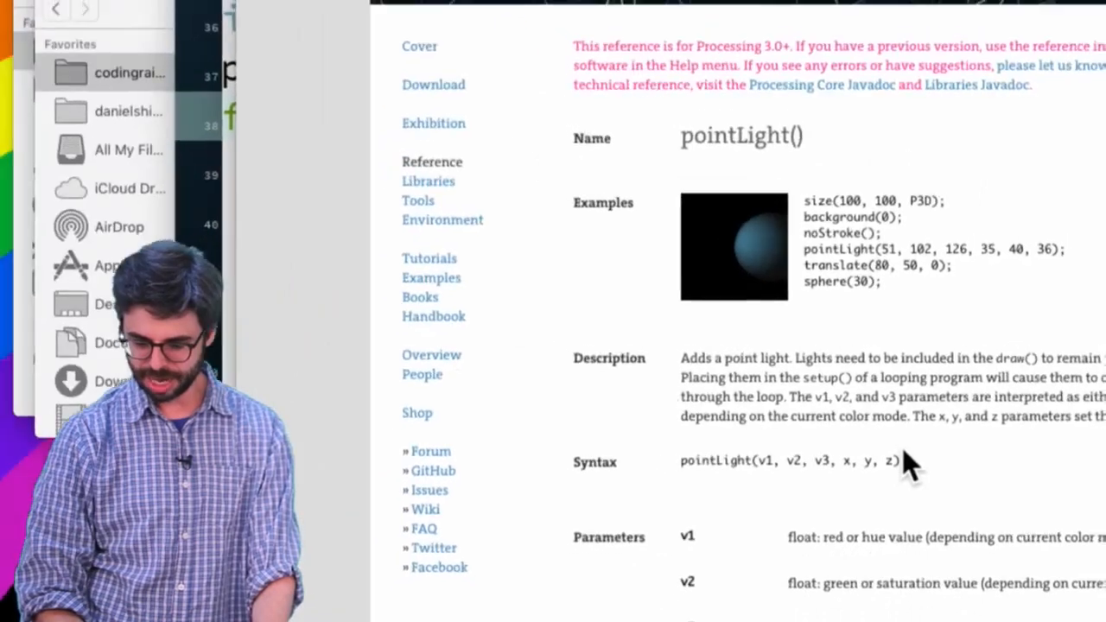
pyautogui.scroll(-3)
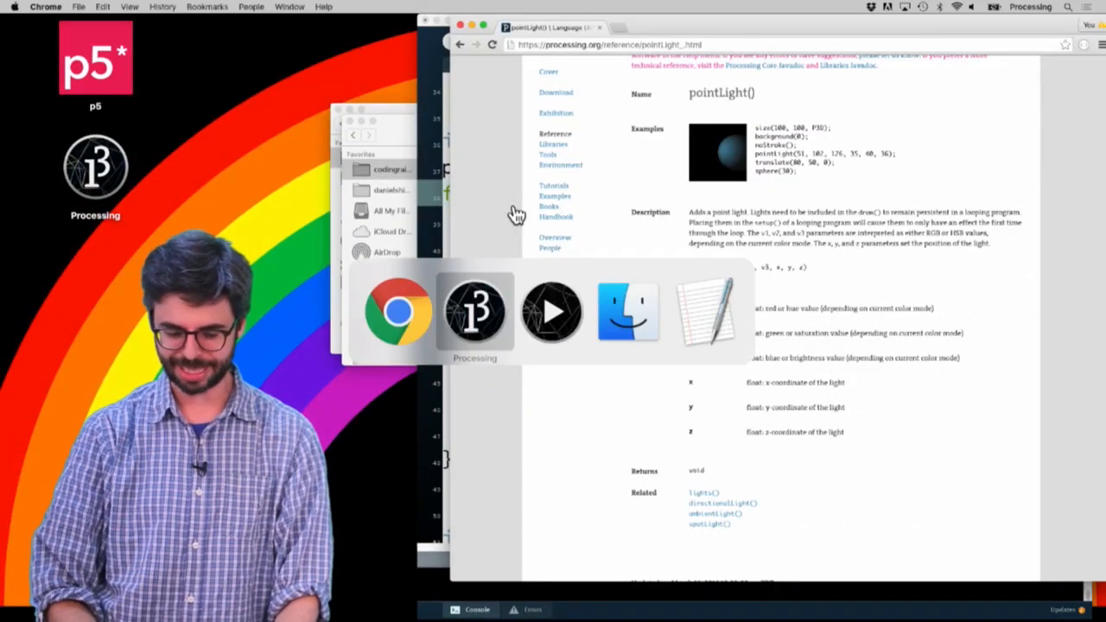
# - Back in the sketch, add 'pointLight(255, 255, 255, 0, 0, 0);' below lights() in draw
pyautogui.click(474, 312)
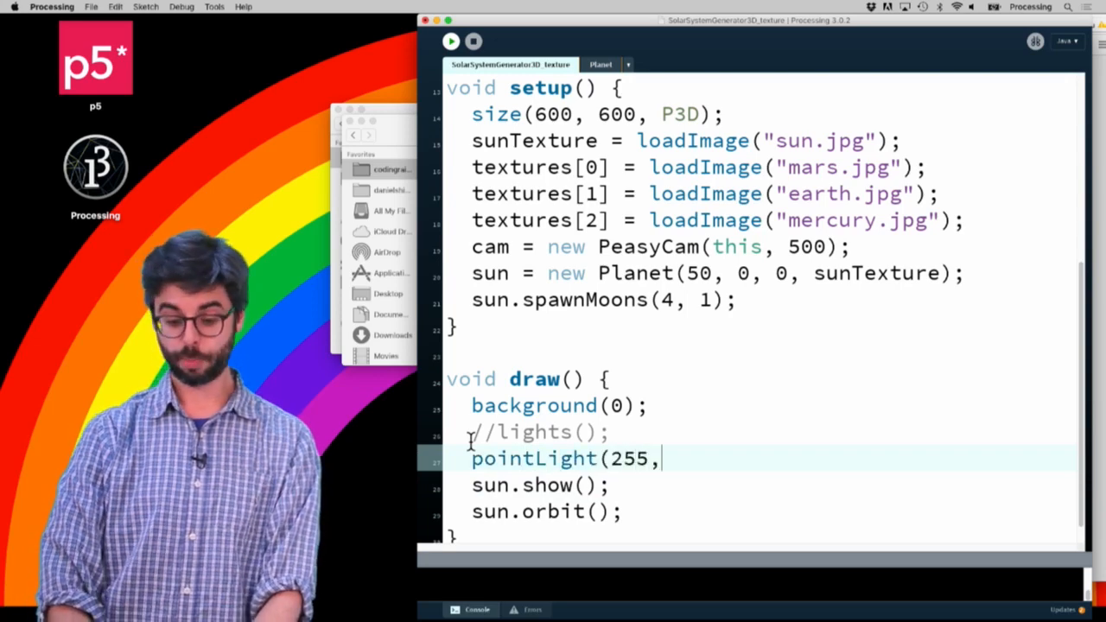
pyautogui.write('255, 255, 0, 0,')
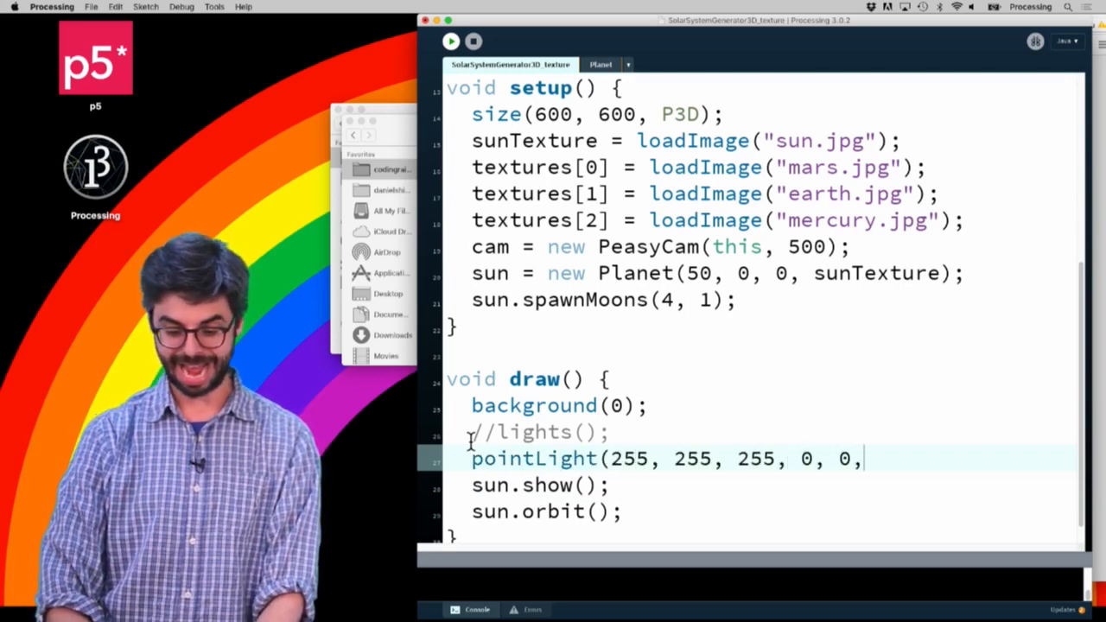
pyautogui.write('0);')
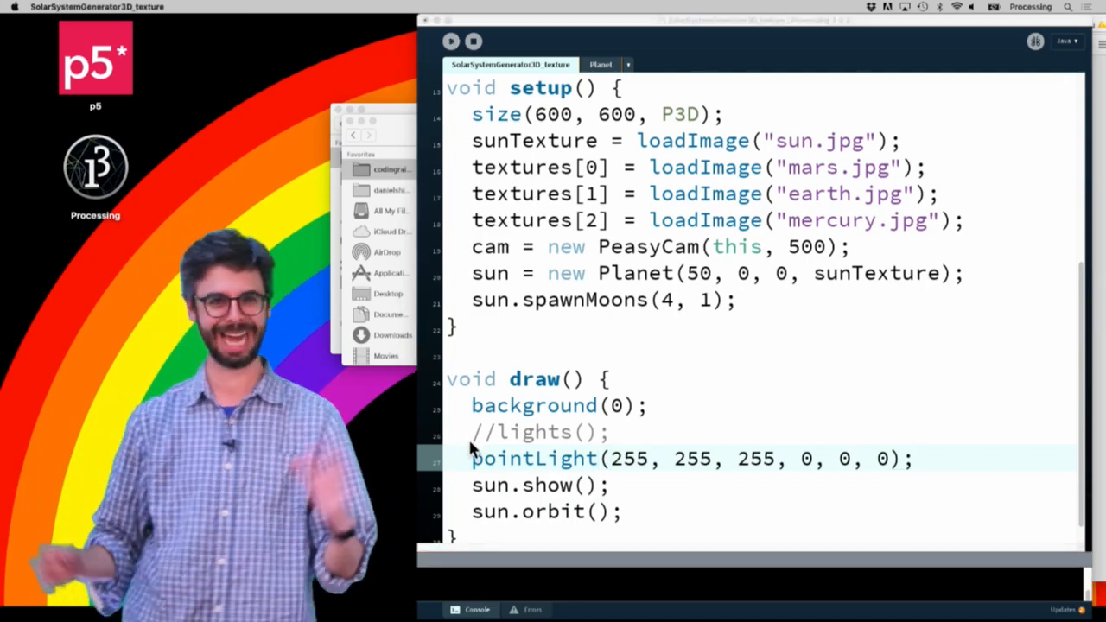
pyautogui.click(449, 41)
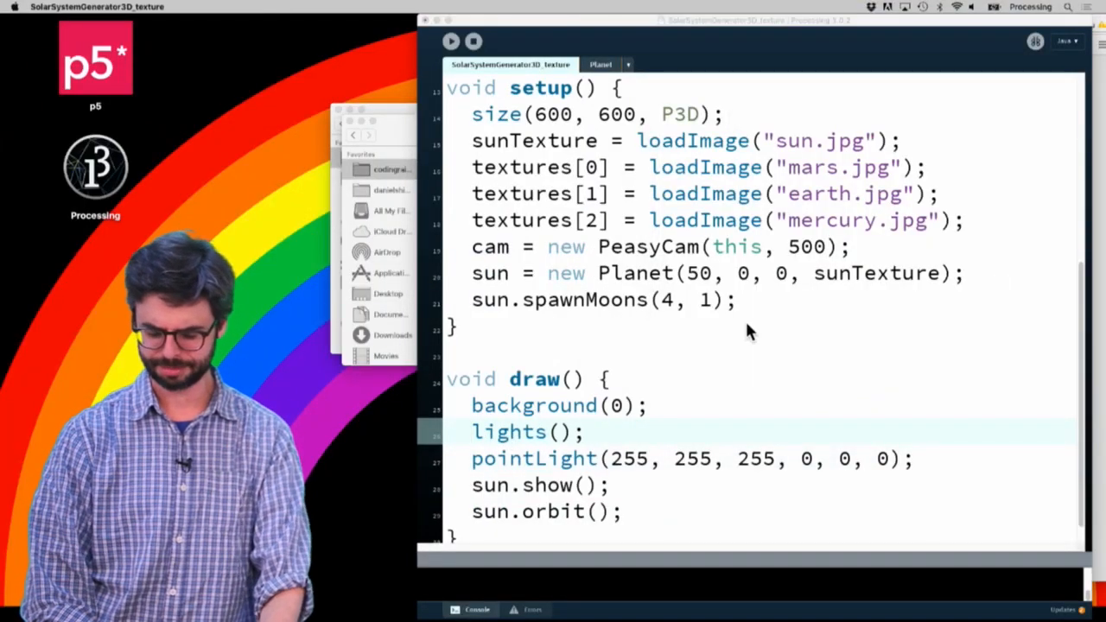
# - Comment out lights(), run to view the point-lit textured moons, then close the sketch window
pyautogui.click(452, 42)
pyautogui.write('//')
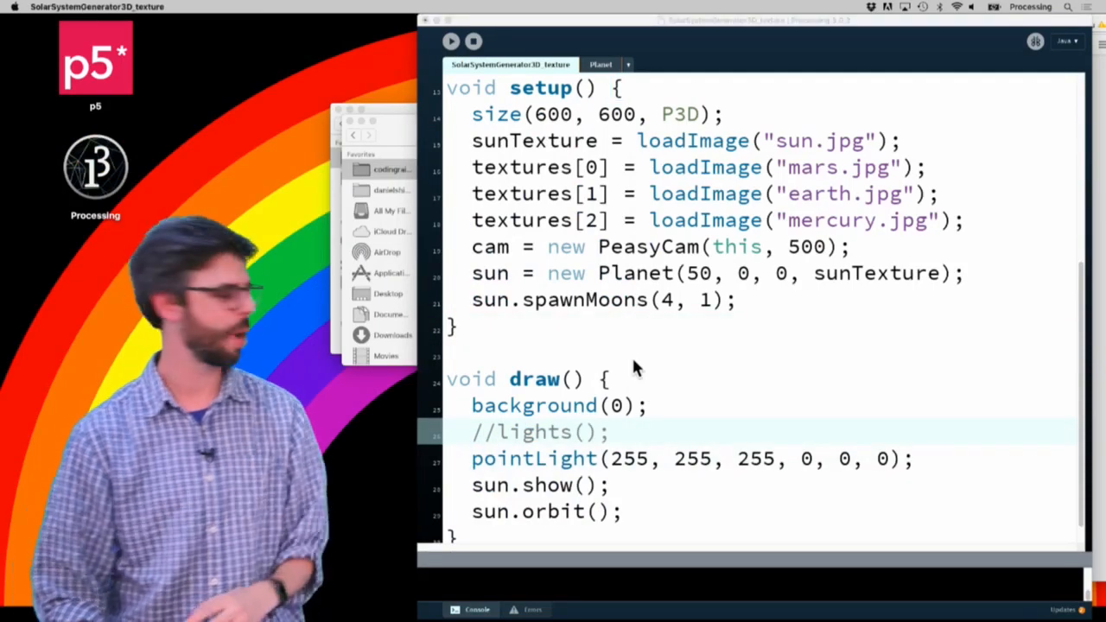
pyautogui.click(451, 41)
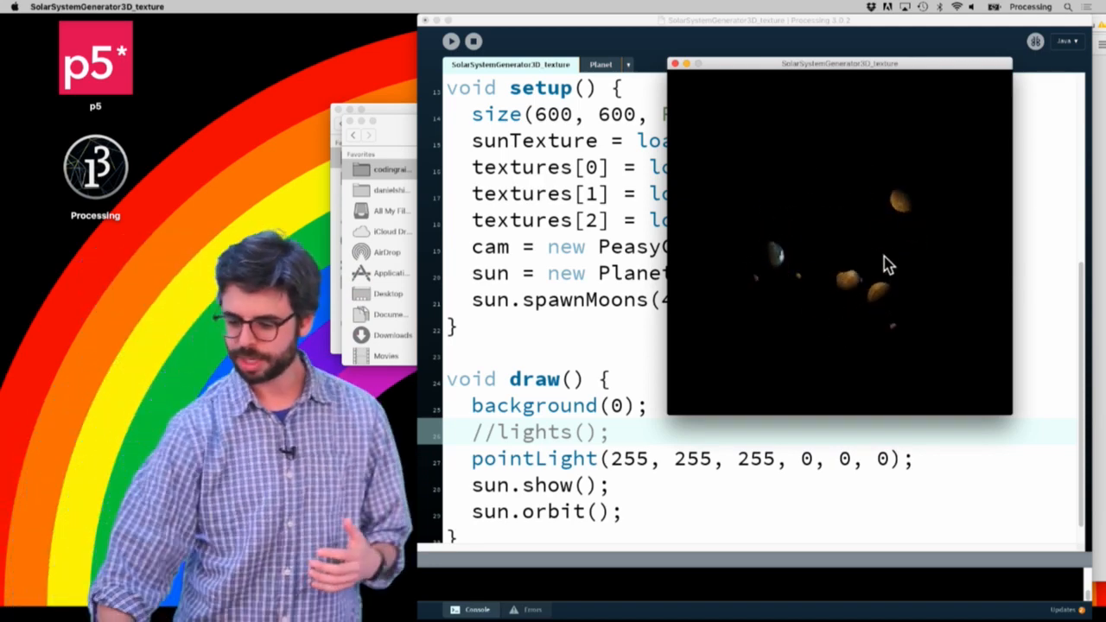
pyautogui.click(673, 62)
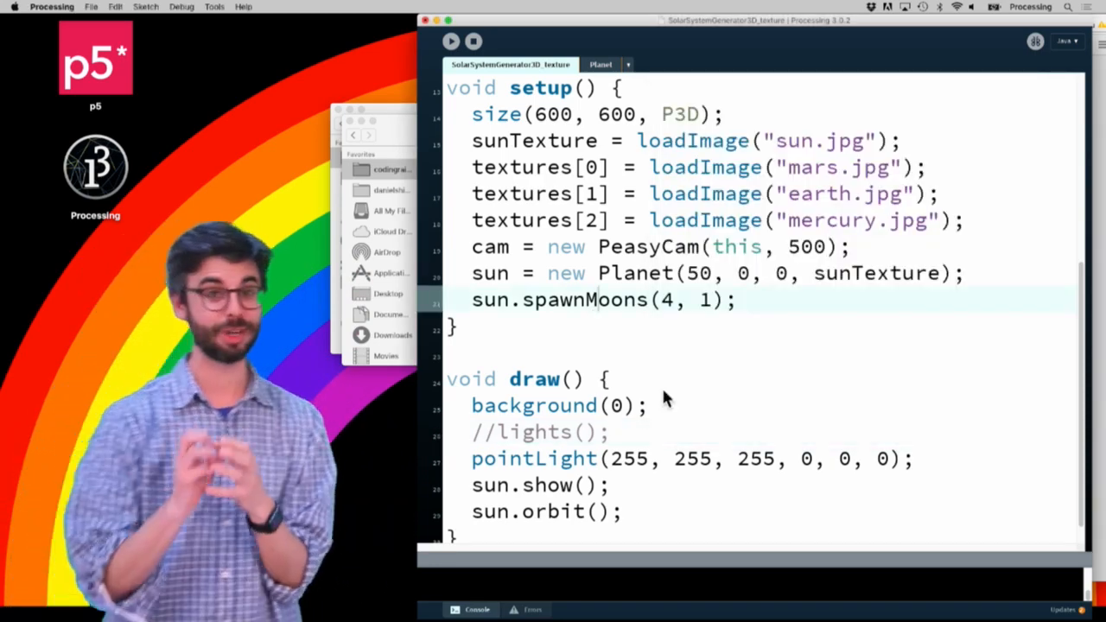